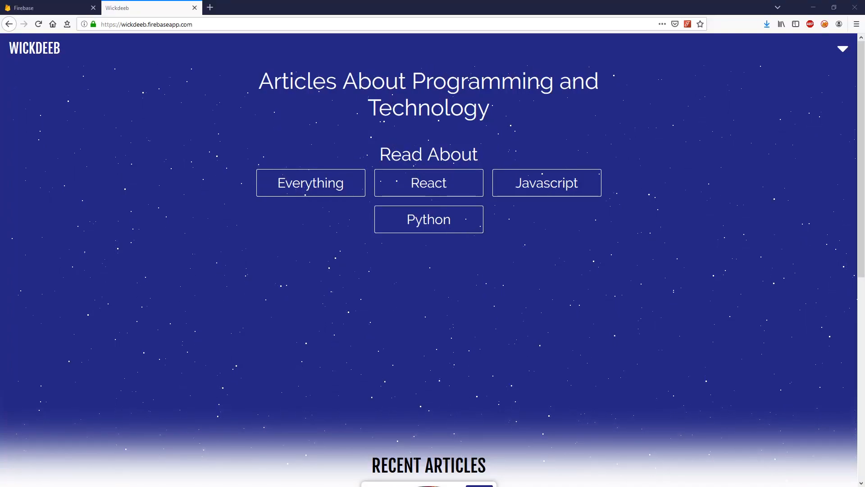
pyautogui.moveTo(815, 227)
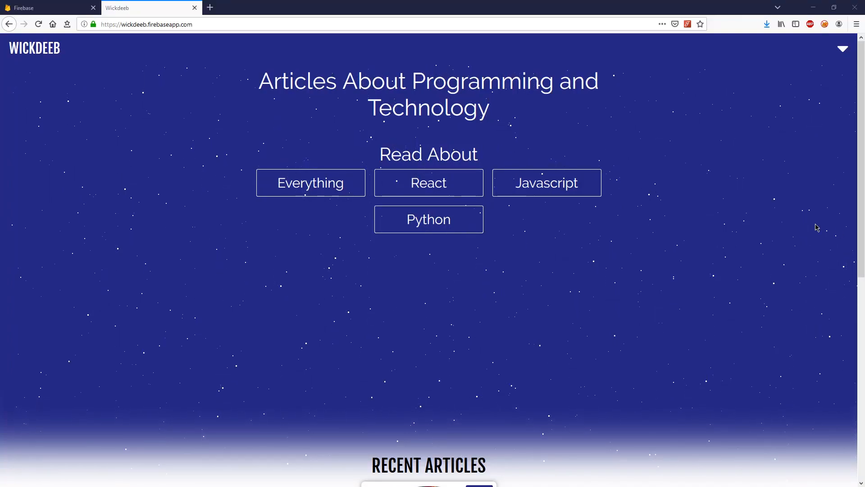
pyautogui.moveTo(298, 134)
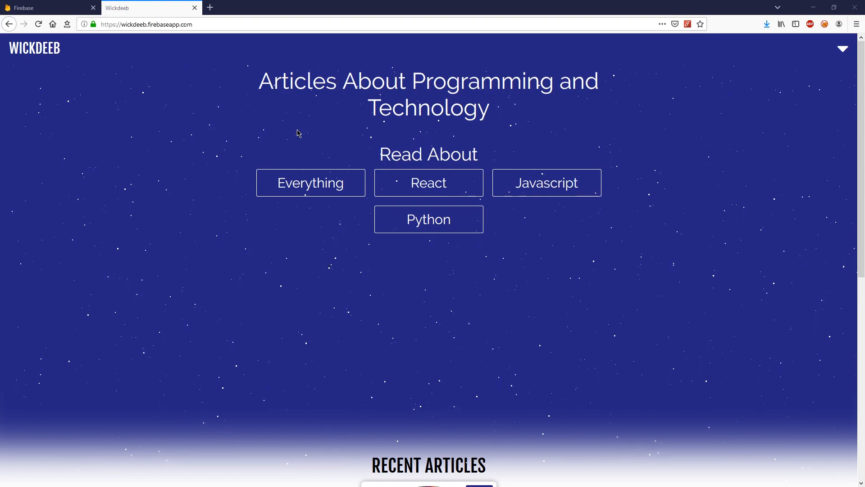
pyautogui.moveTo(304, 133)
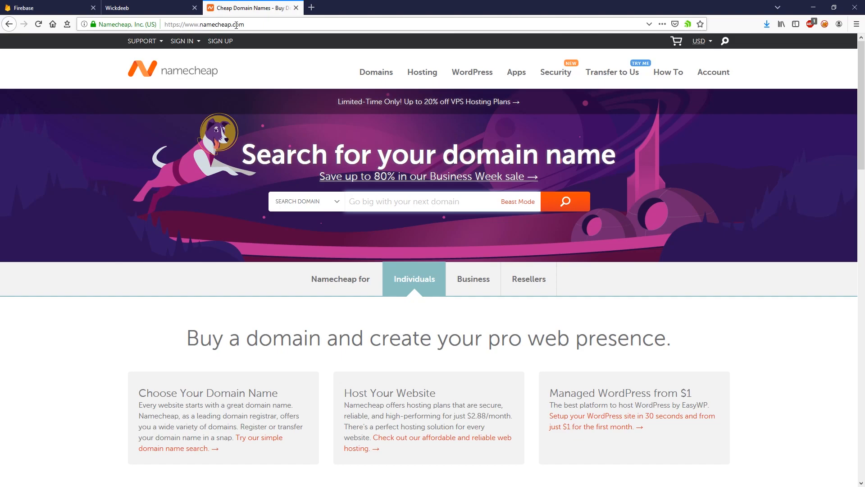
# - Search for wickdeeb, add wickdeeb.com at $8.88/year to the cart, and view the cart
pyautogui.click(417, 201)
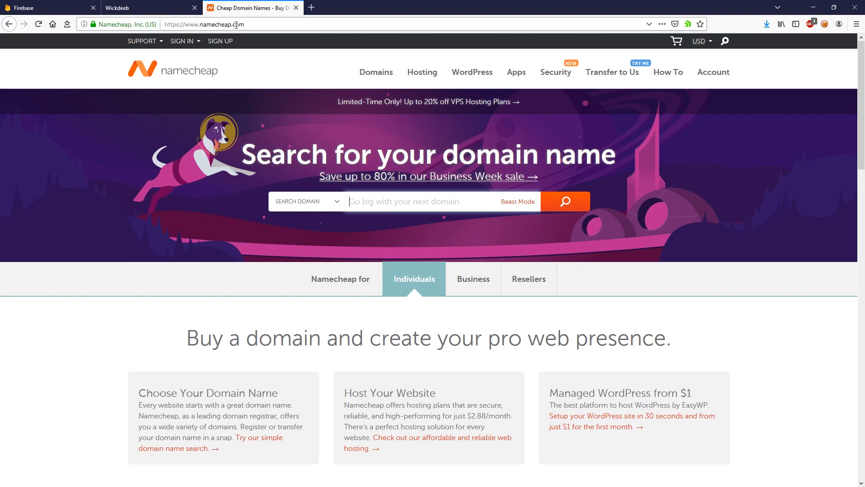
pyautogui.write('w')
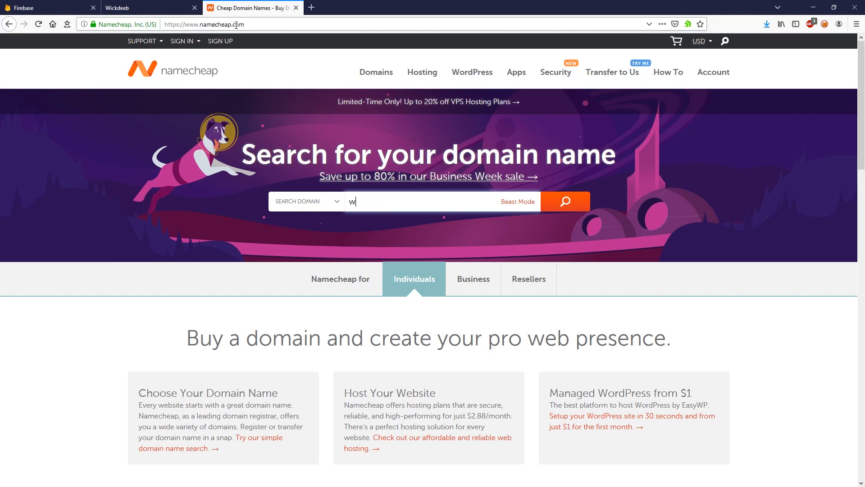
pyautogui.write('ickdeeb')
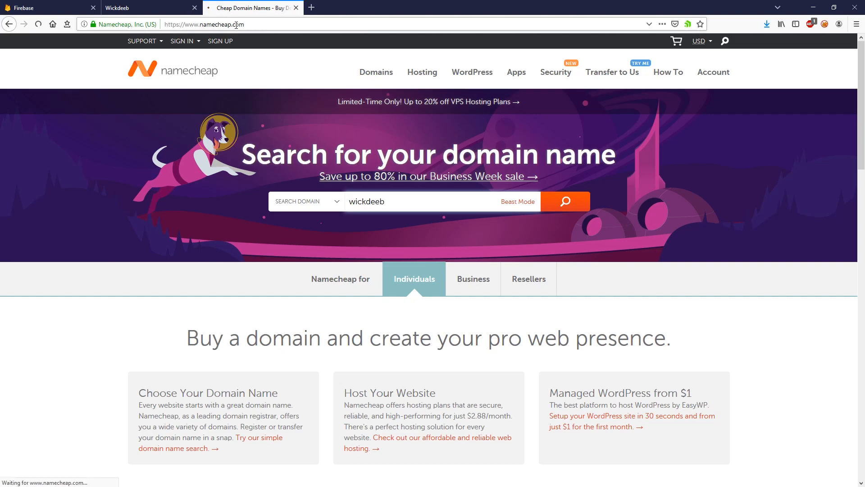
pyautogui.click(565, 201)
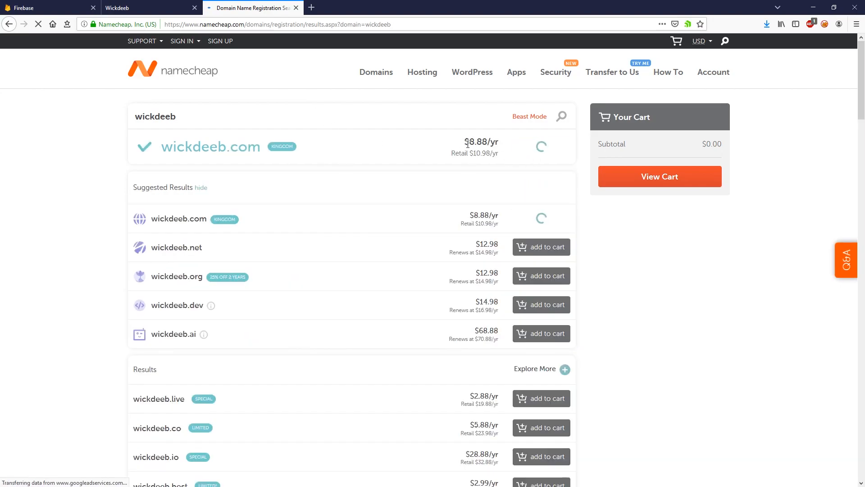
pyautogui.click(541, 146)
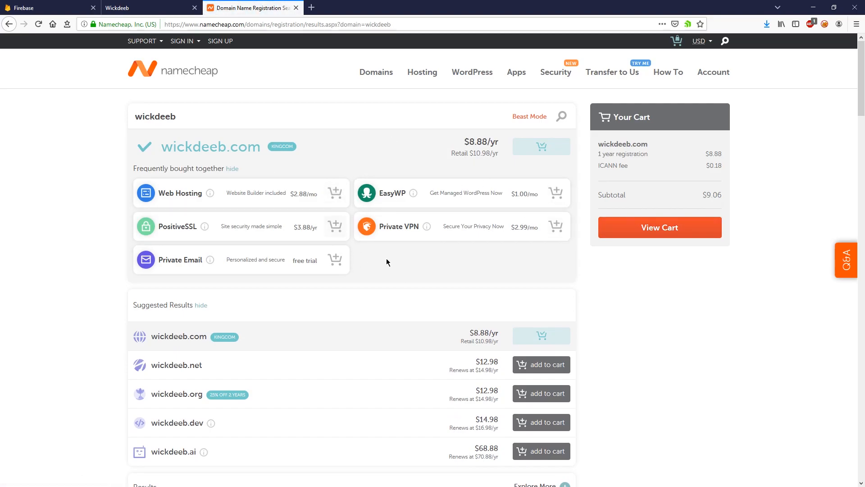
pyautogui.click(660, 227)
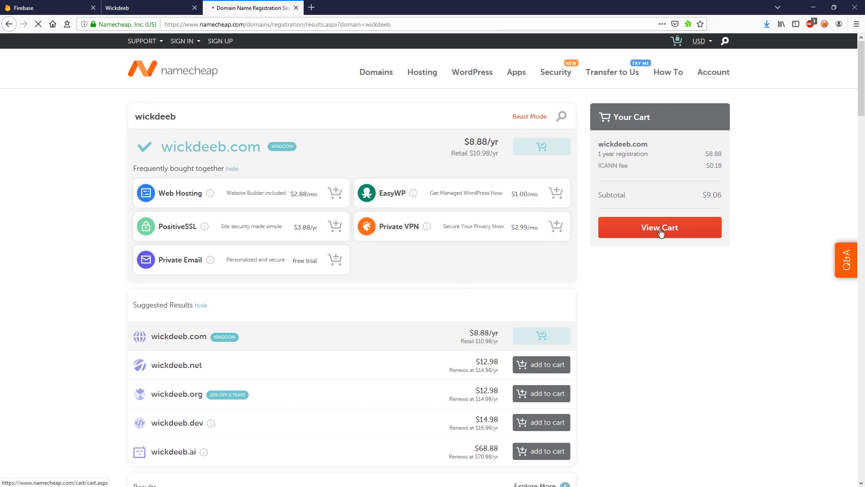
pyautogui.click(660, 227)
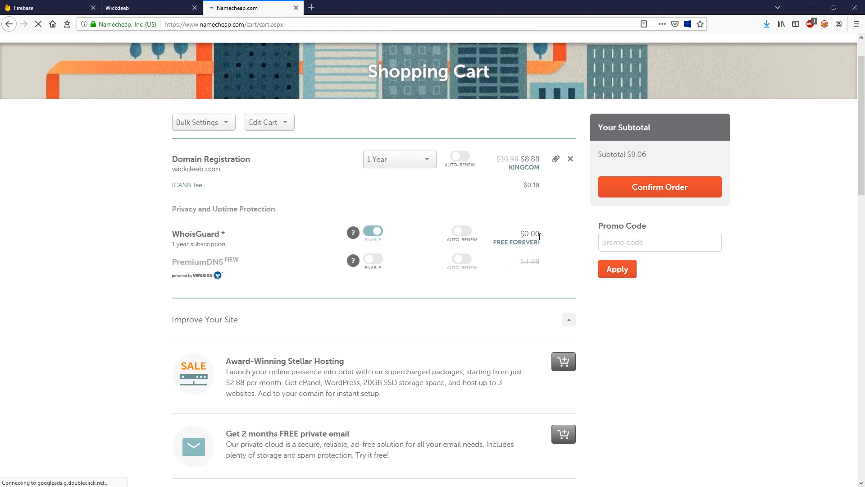
# - Confirm the wickdeeb.com order and begin logging in to the Namecheap account
pyautogui.scroll(-3)
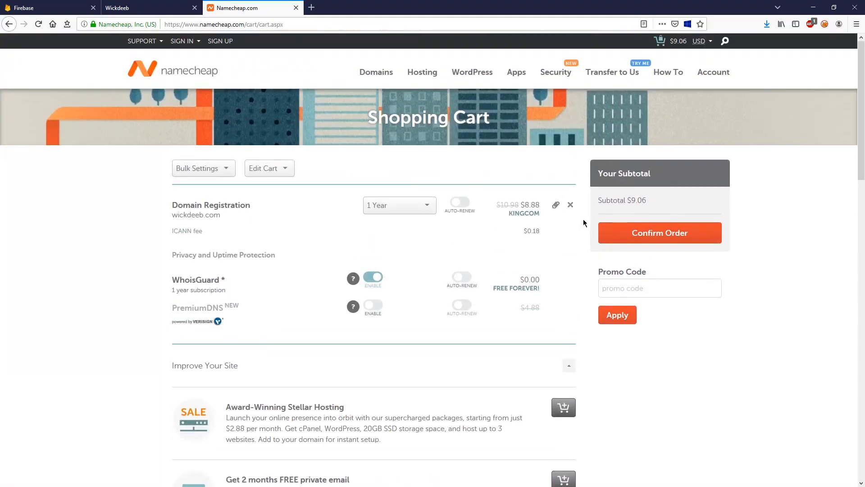
pyautogui.moveTo(376, 210)
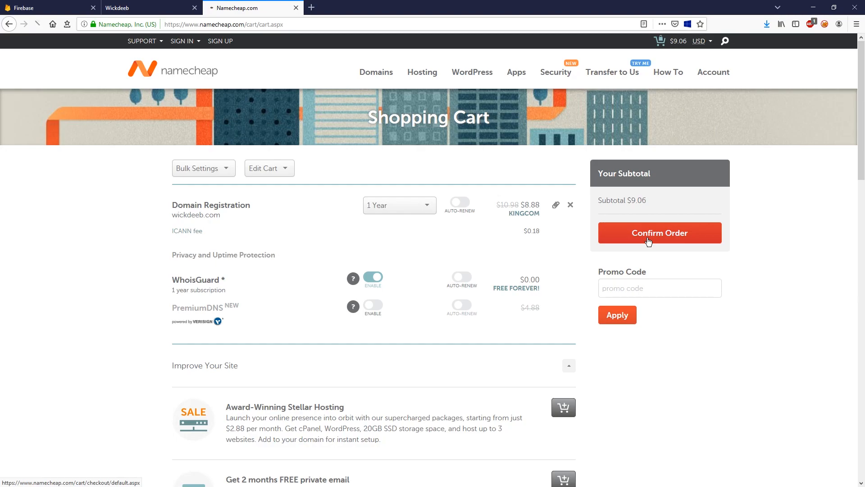
pyautogui.click(660, 232)
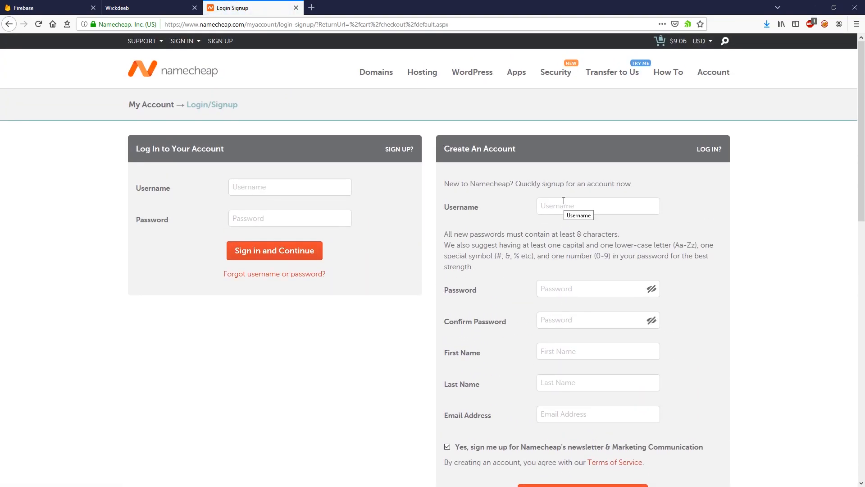
pyautogui.click(290, 186)
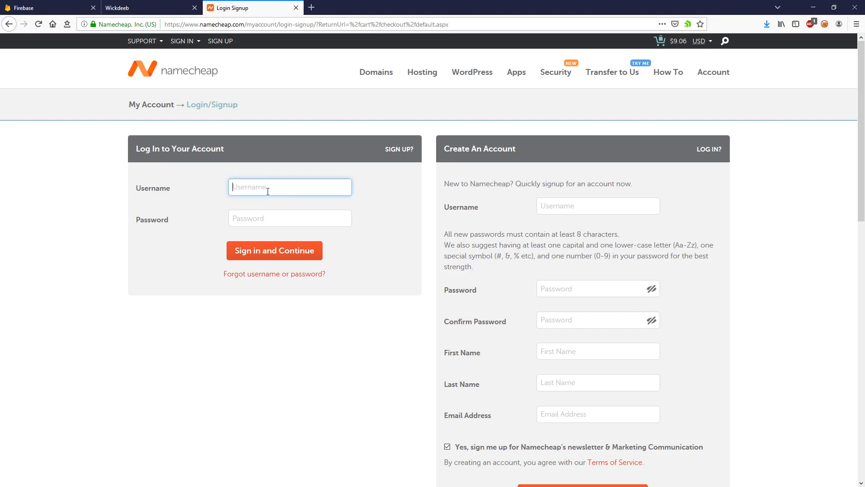
pyautogui.click(274, 250)
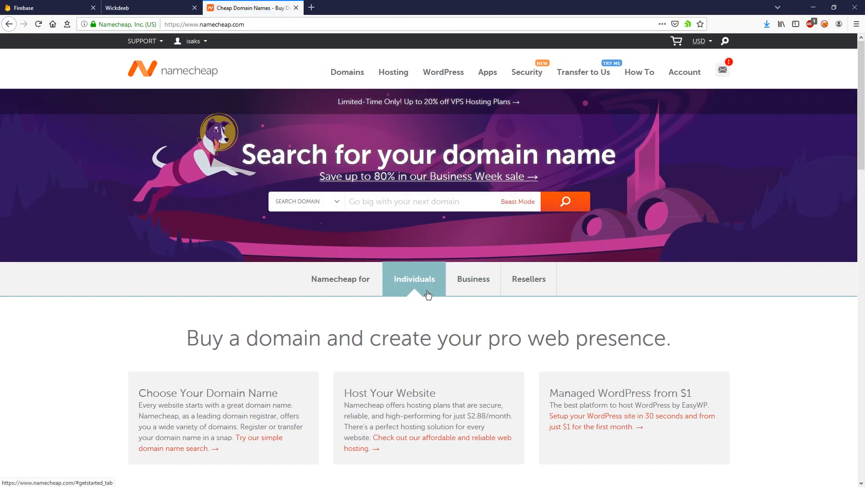
pyautogui.moveTo(583, 372)
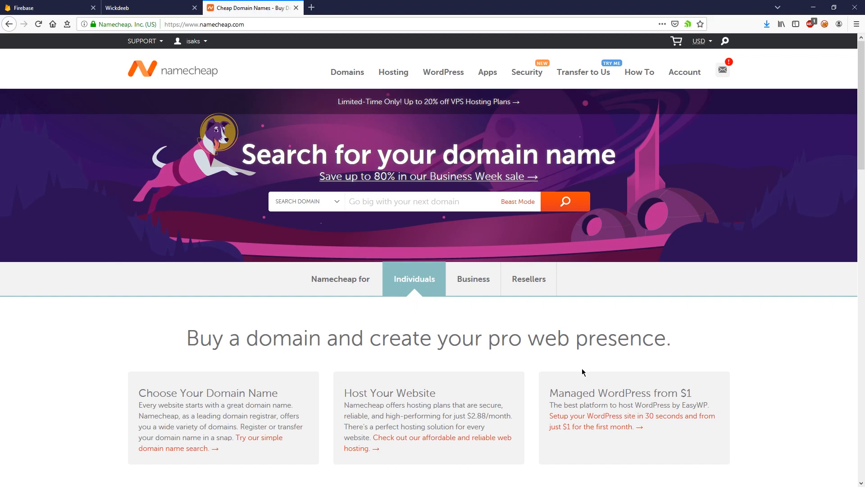
# - Open wickdeeb.com's management page from the account's Domain List and review its details
pyautogui.click(685, 71)
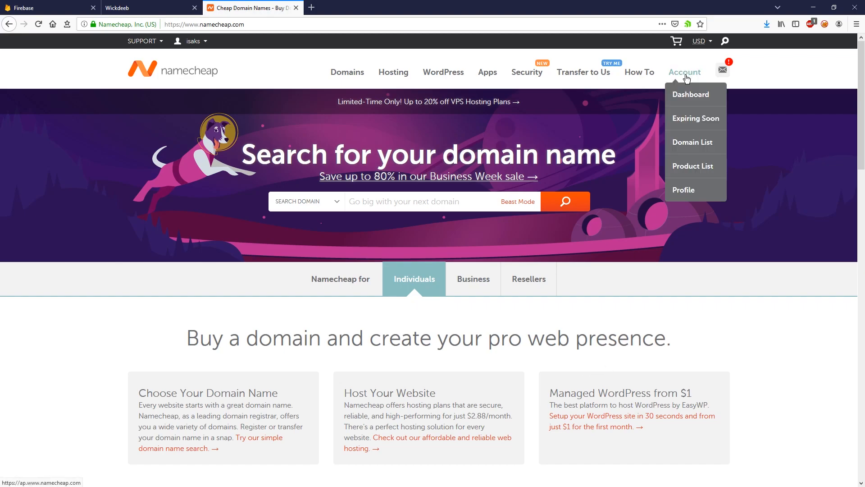
pyautogui.click(692, 142)
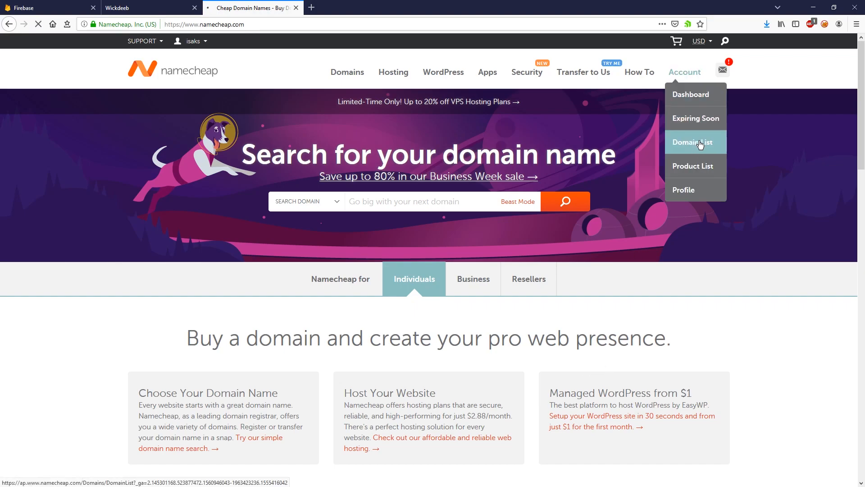
pyautogui.click(693, 142)
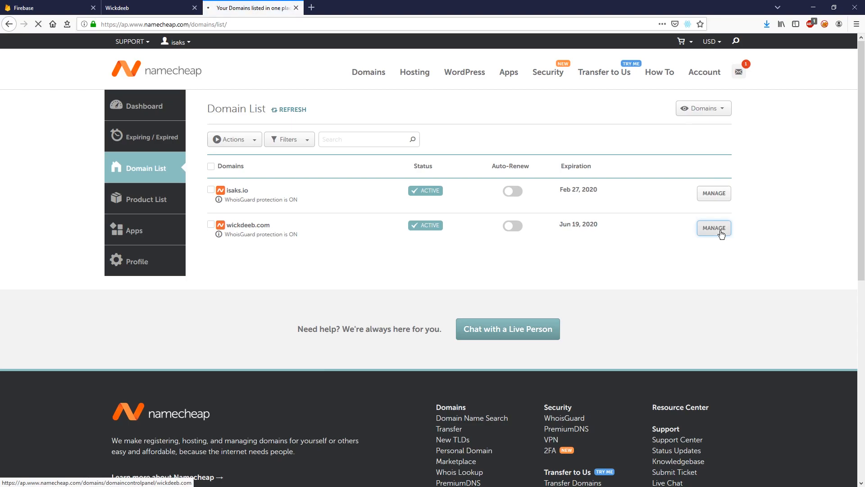
pyautogui.click(714, 228)
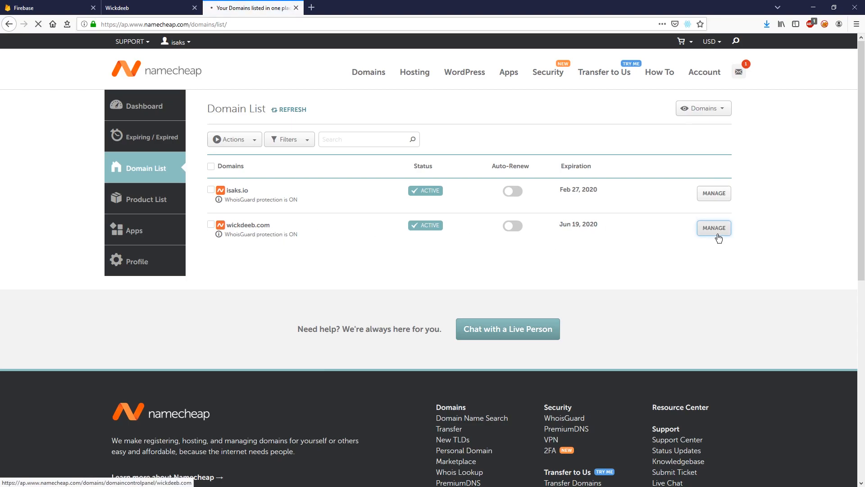
pyautogui.click(714, 228)
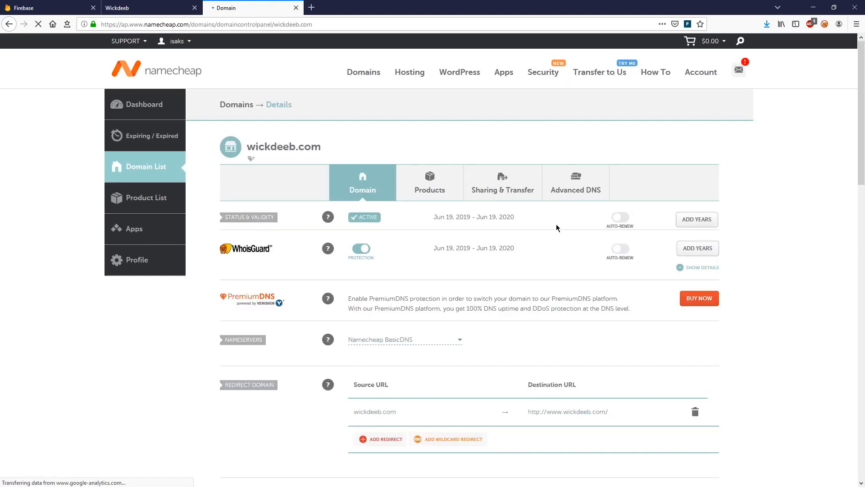
pyautogui.scroll(-3)
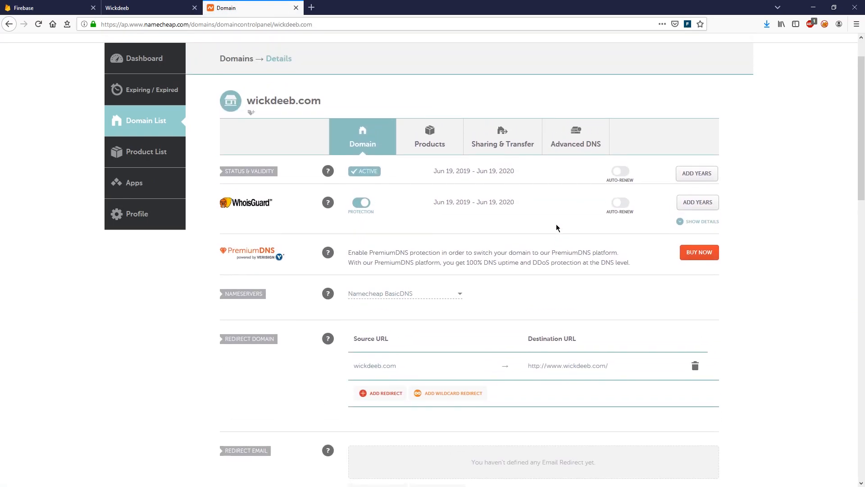
# - View wickdeeb.com's Advanced DNS records: the www CNAME and the @ URL redirect
pyautogui.click(576, 137)
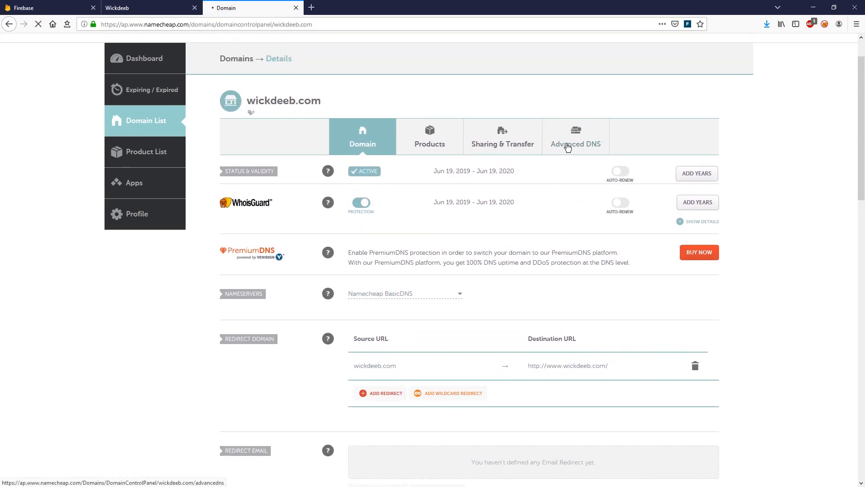
pyautogui.click(576, 144)
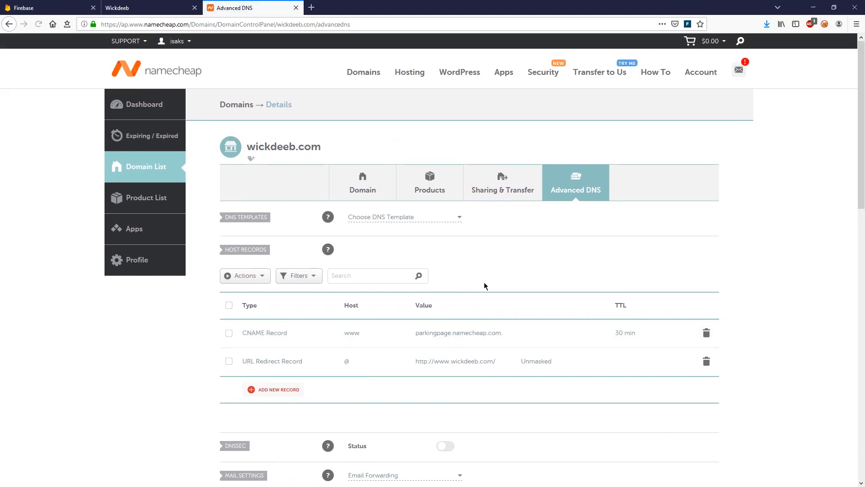
pyautogui.moveTo(272, 341)
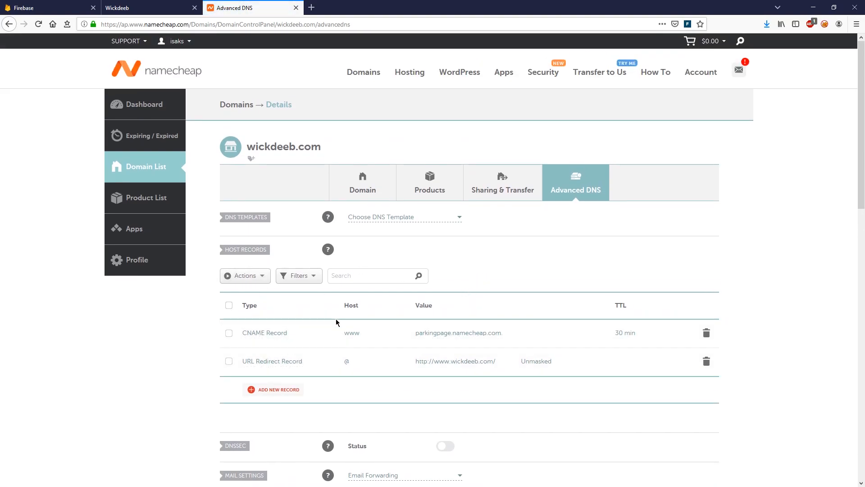
pyautogui.click(131, 8)
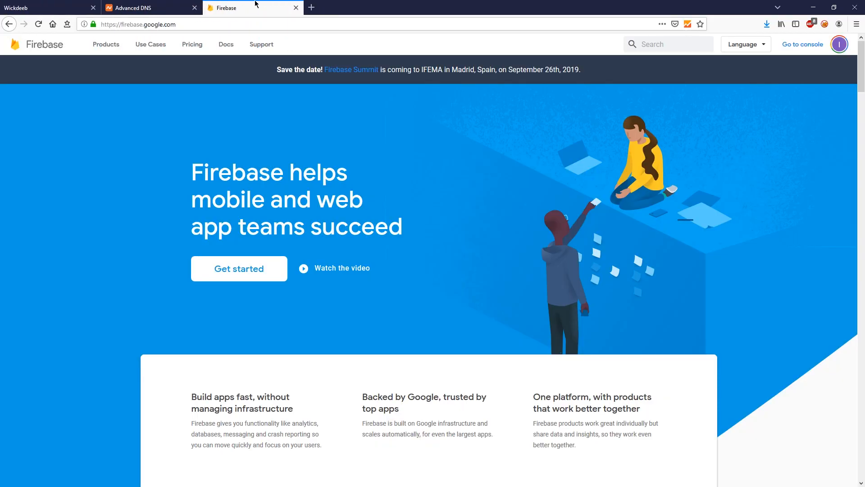
pyautogui.moveTo(765, 70)
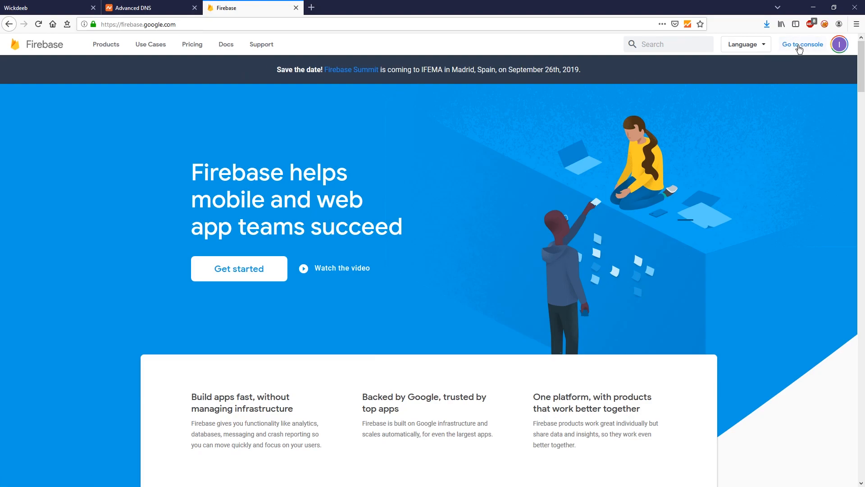
# - Open the wickdeeb project's Hosting dashboard in the Firebase console
pyautogui.click(802, 44)
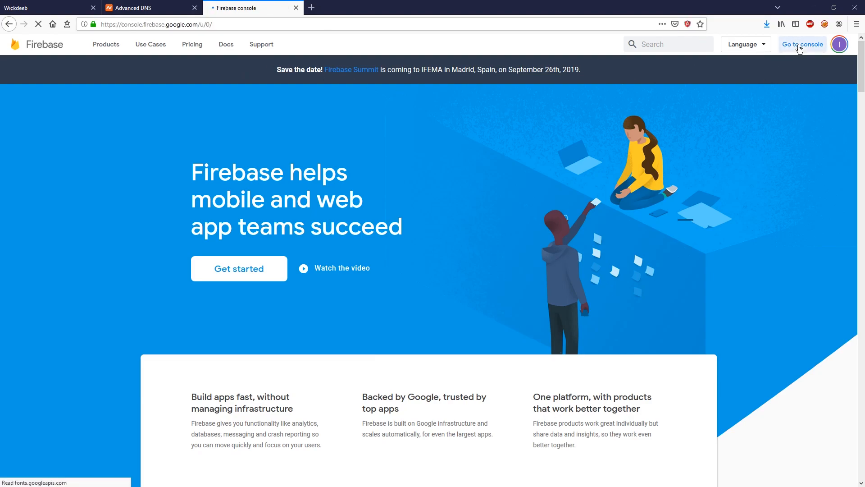
pyautogui.click(802, 44)
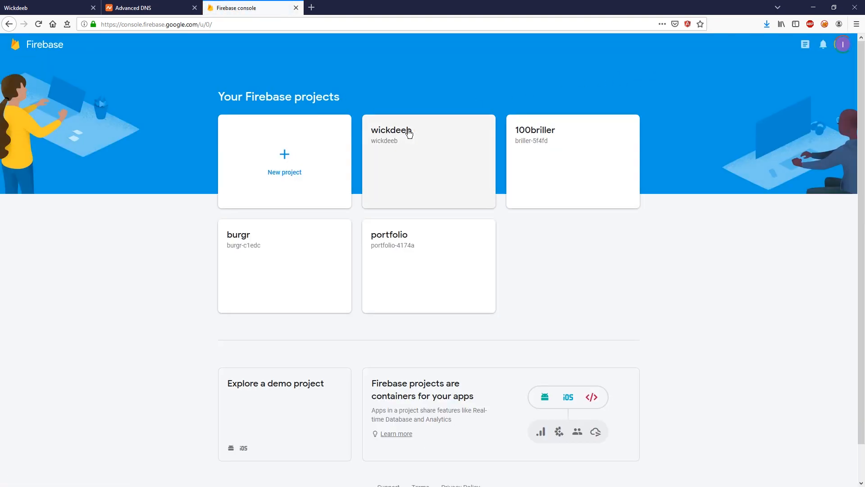
pyautogui.click(409, 134)
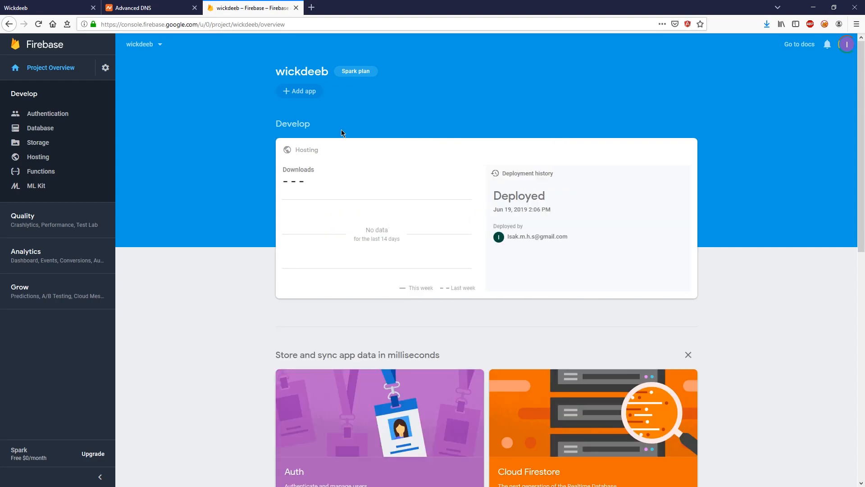
pyautogui.moveTo(298, 170)
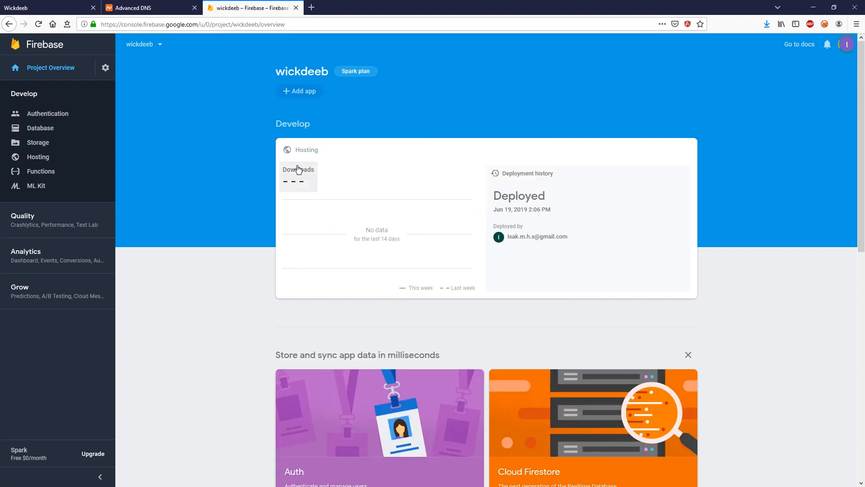
pyautogui.click(38, 157)
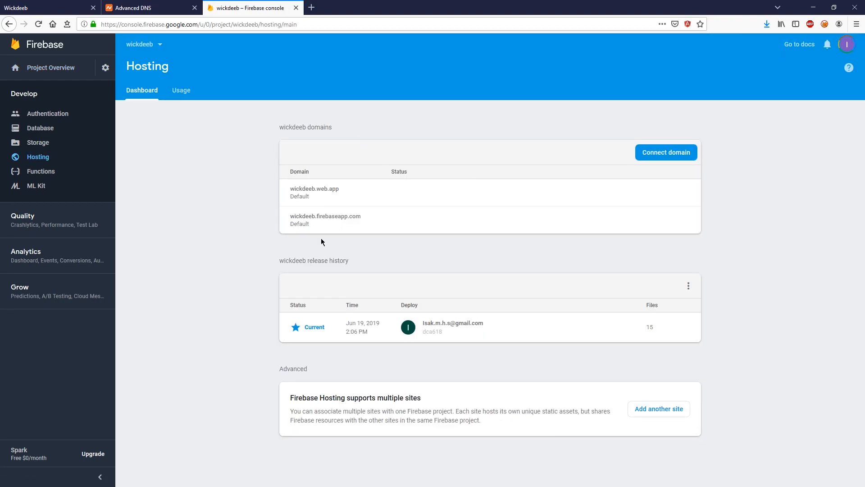
pyautogui.moveTo(649, 118)
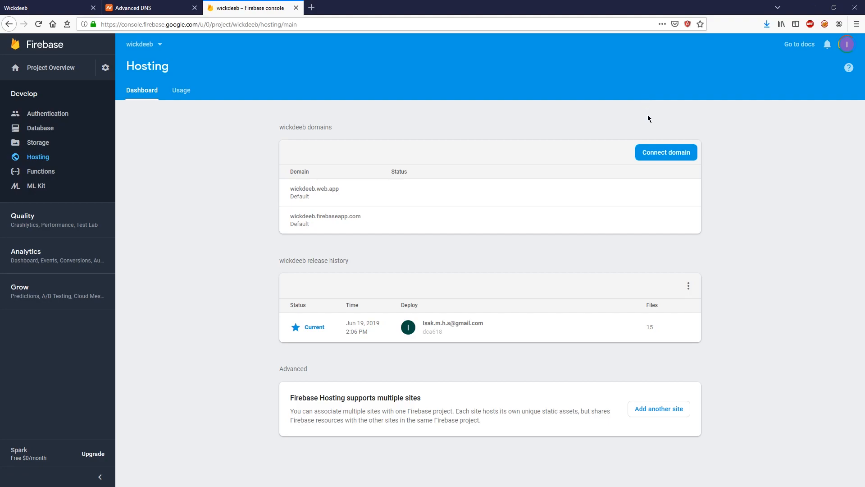
# - Start connecting wickdeeb.com to Hosting and copy its TXT verification value
pyautogui.click(666, 152)
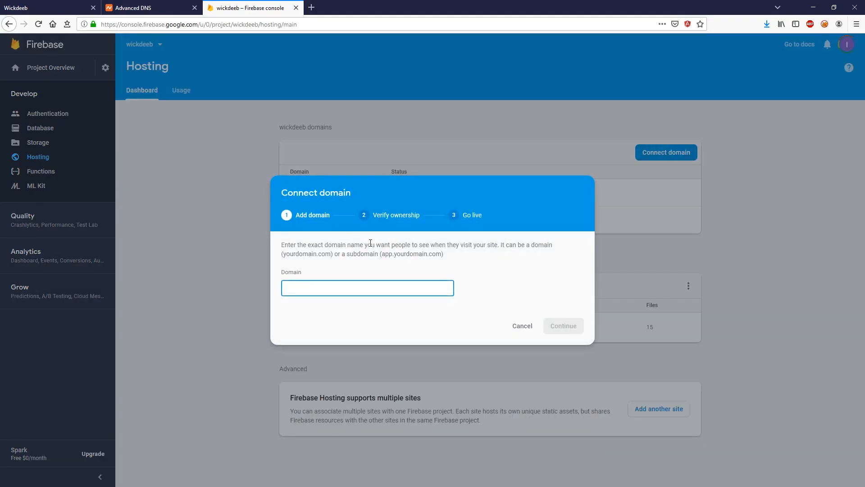
pyautogui.write('wickdeeb.com')
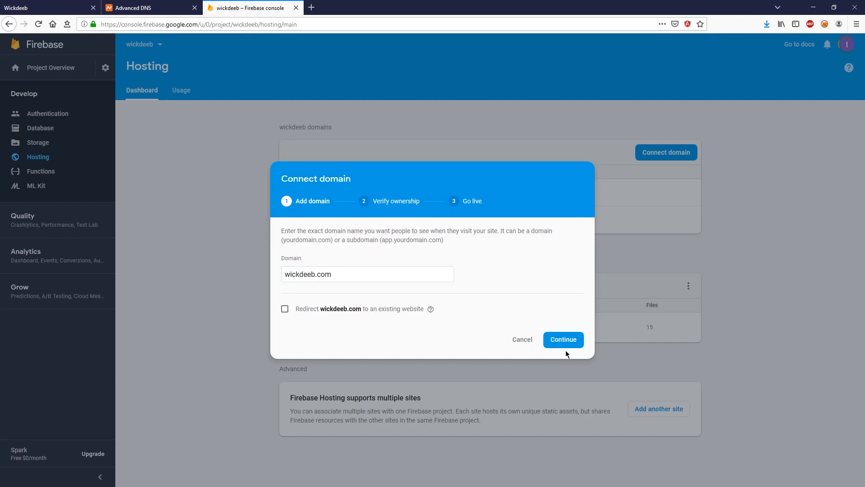
pyautogui.click(563, 339)
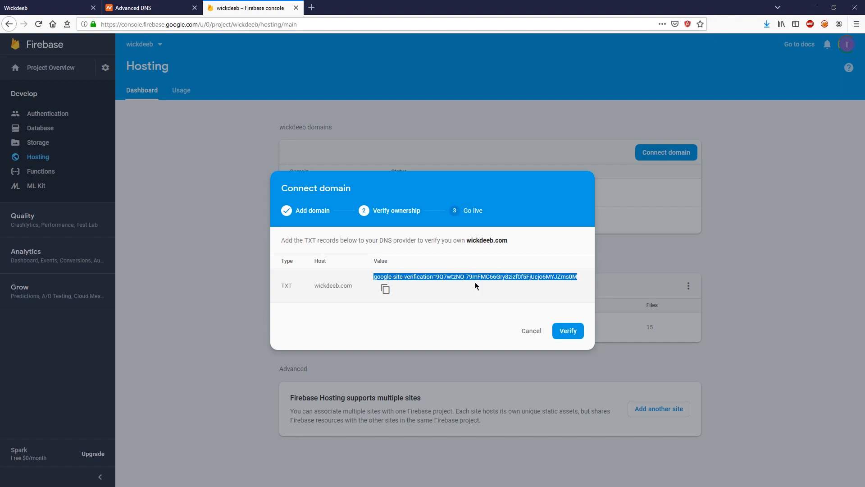
pyautogui.moveTo(373, 266)
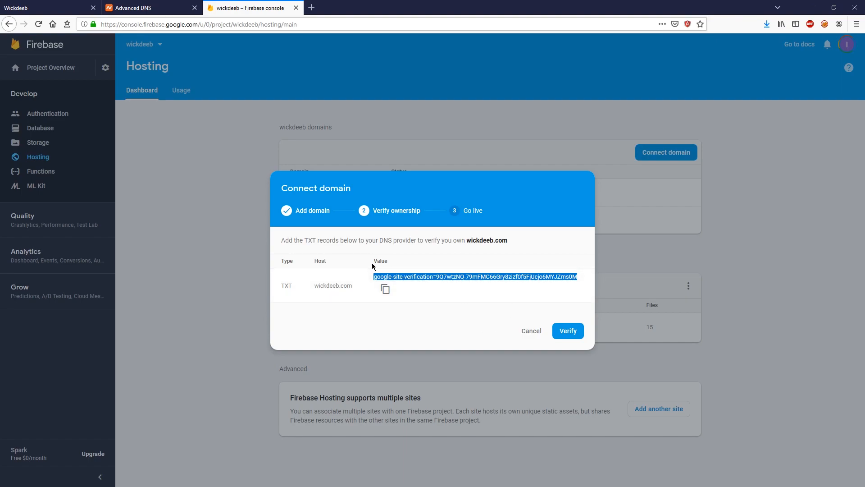
pyautogui.moveTo(307, 242)
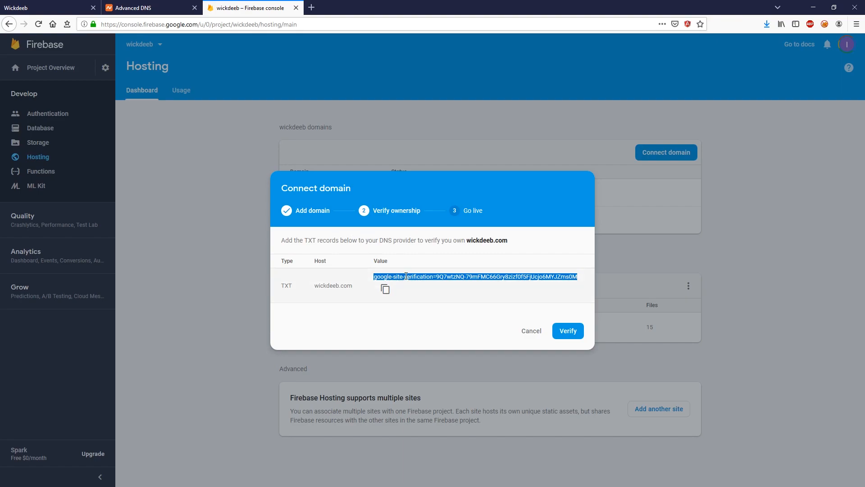
pyautogui.click(135, 8)
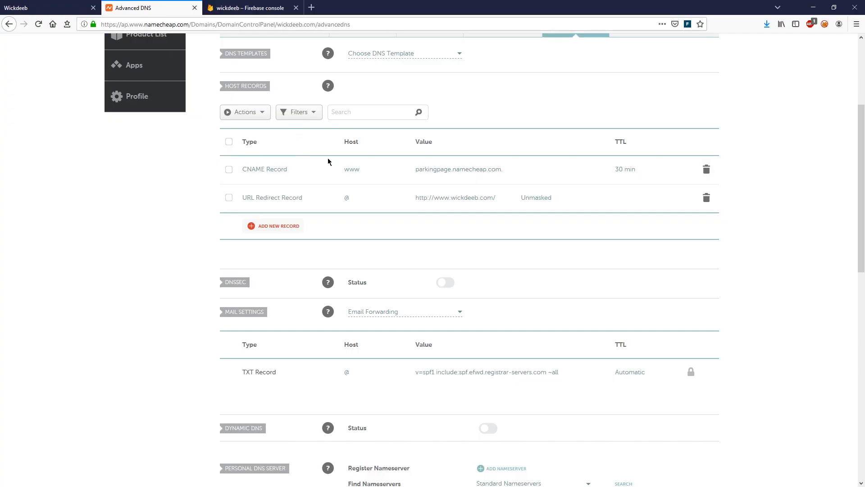
# - Add an @ TXT record with value google-site-verification=9C7wtzNQ-79mFMC66Gry8zizf0f5FjUc and 1 min TTL
pyautogui.scroll(3)
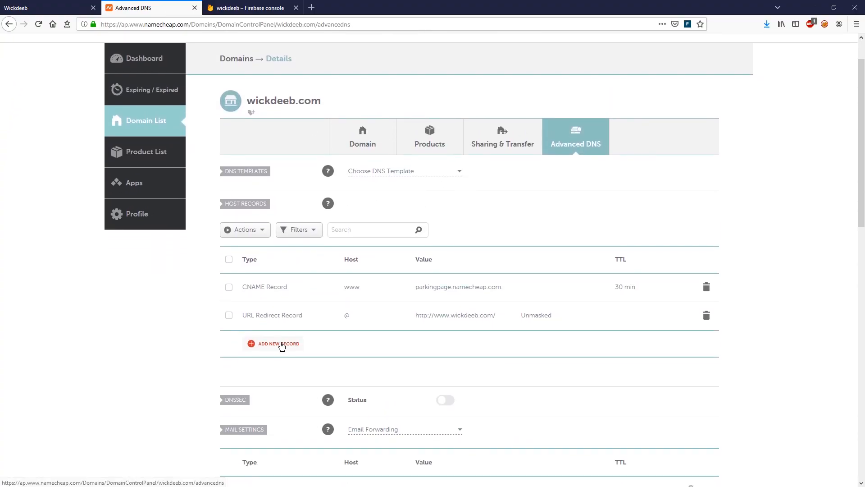
pyautogui.click(280, 344)
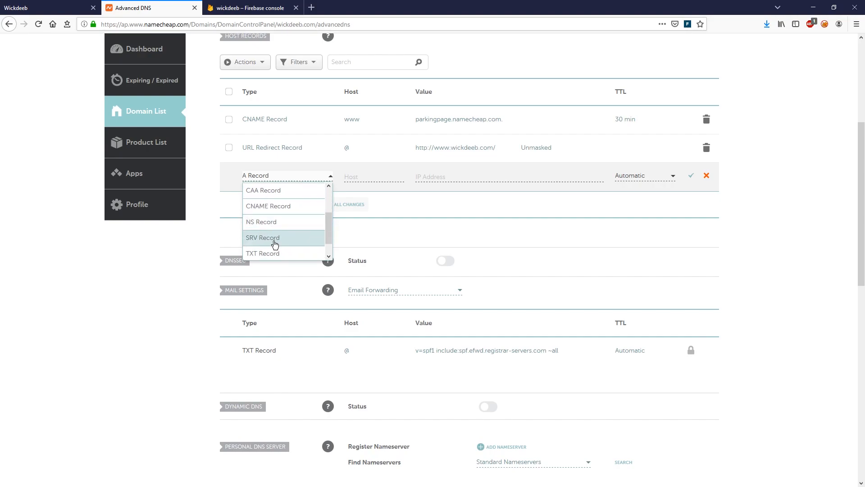
pyautogui.click(263, 253)
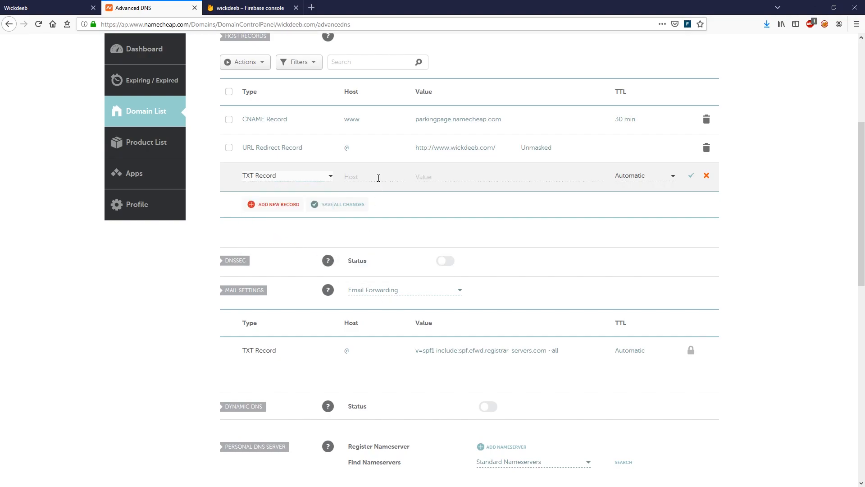
pyautogui.write('@')
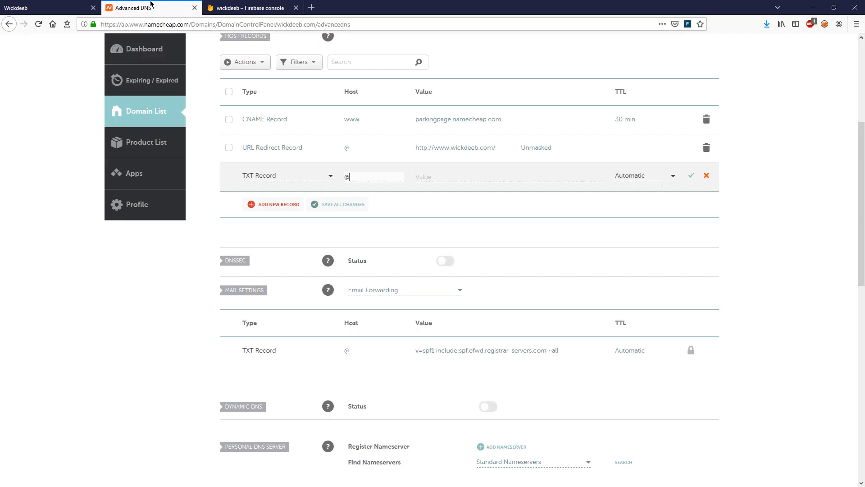
pyautogui.scroll(3)
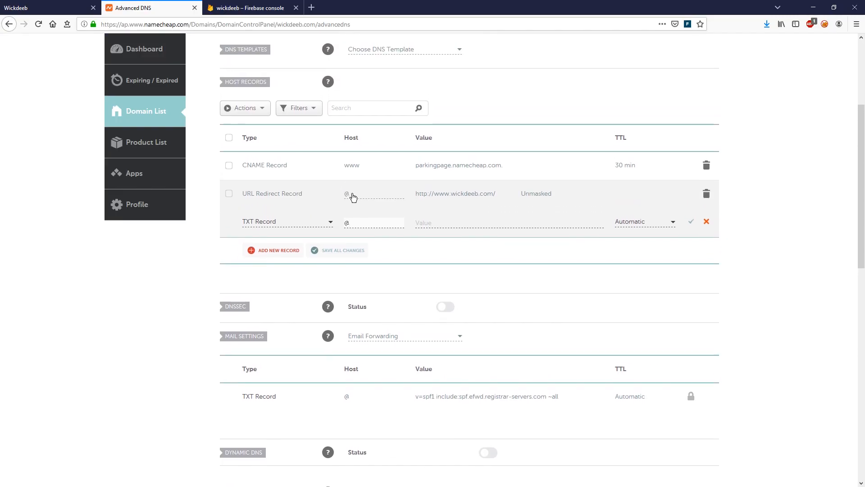
pyautogui.click(374, 223)
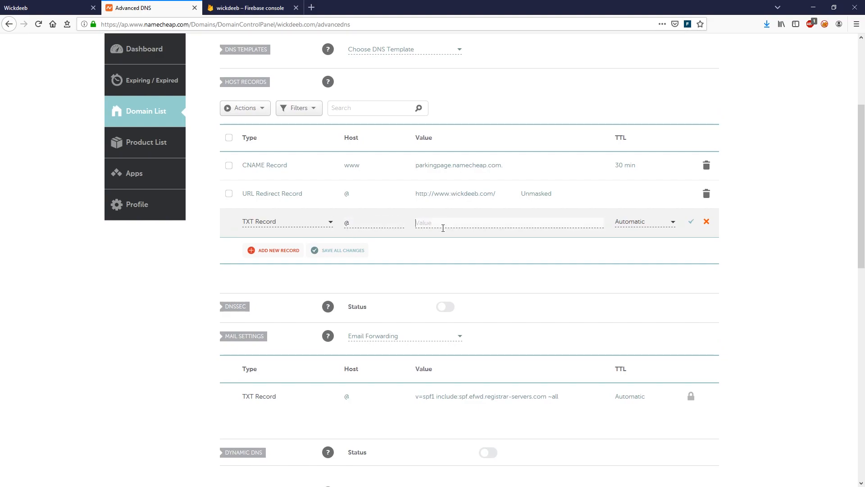
pyautogui.write('google-site-verification=9C7wtzNQ-79mFMC66Gry8zizf0f5FjUc')
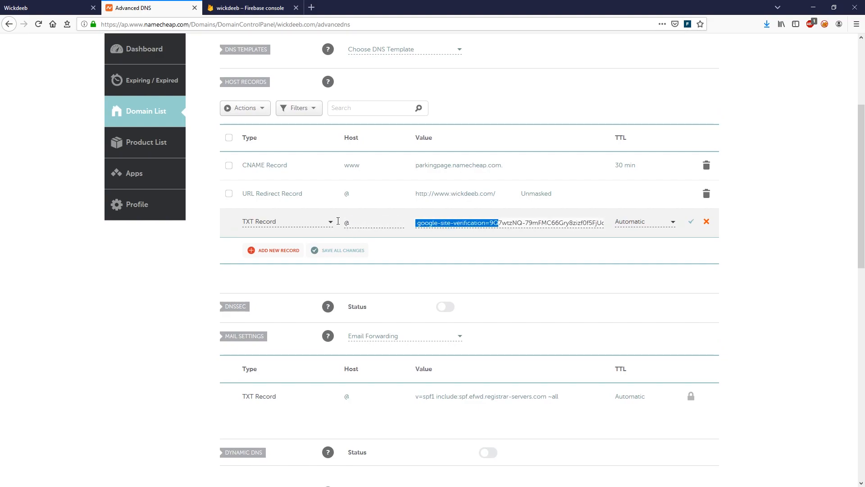
pyautogui.click(645, 221)
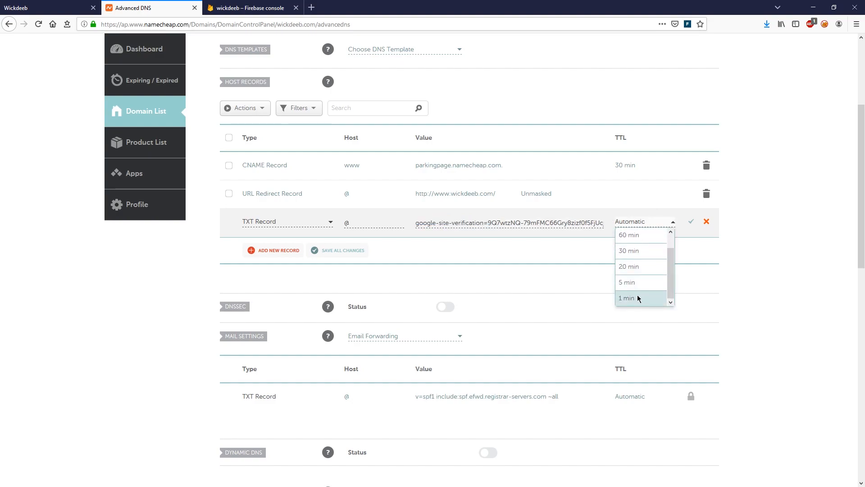
pyautogui.click(626, 297)
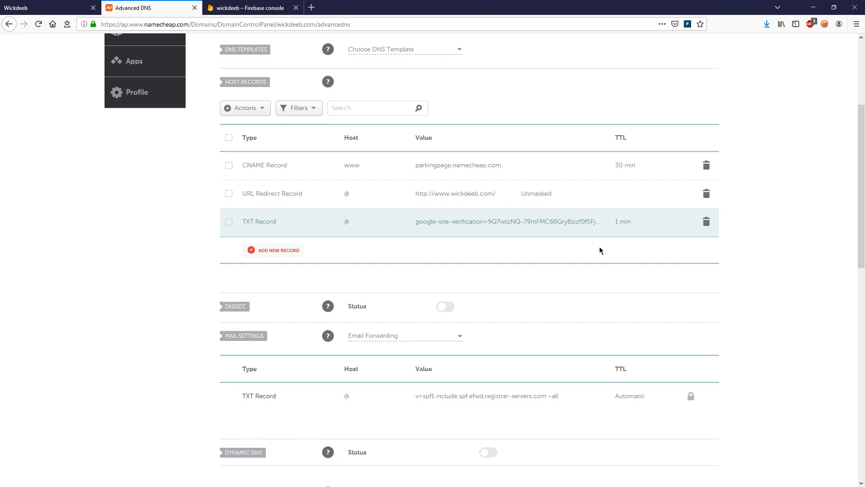
# - Run Firebase's ownership verification for wickdeeb.com, then retry it after it fails
pyautogui.click(248, 7)
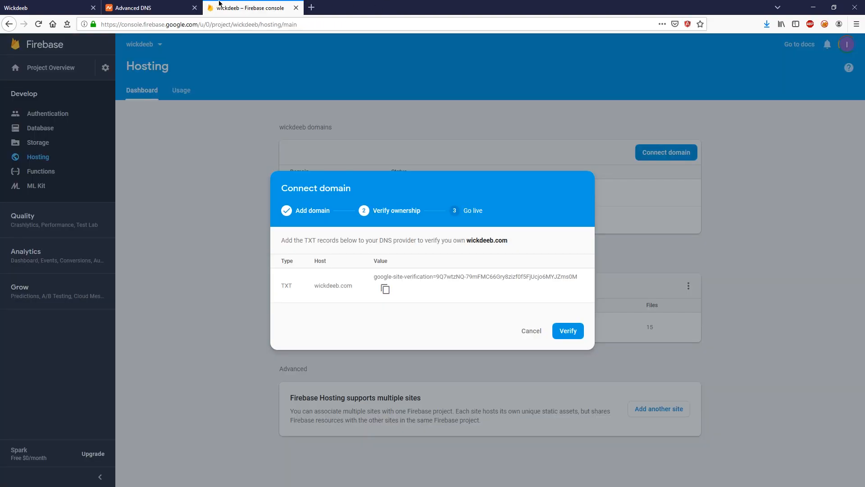
pyautogui.moveTo(549, 303)
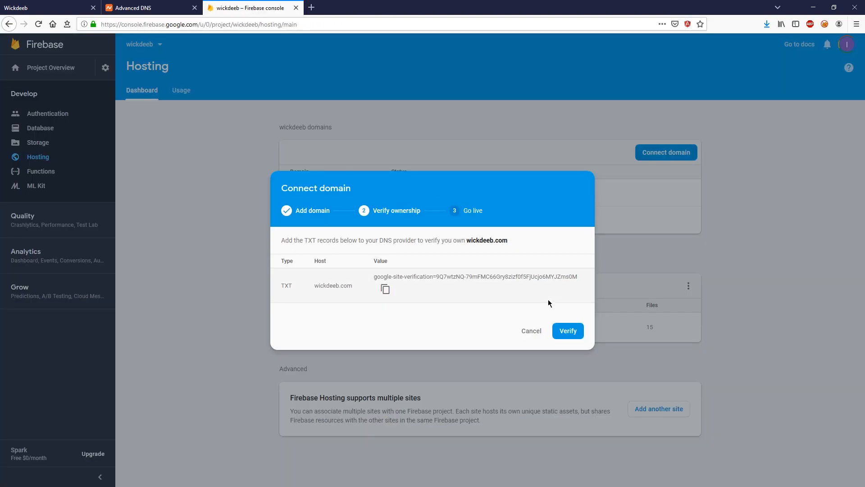
pyautogui.click(567, 331)
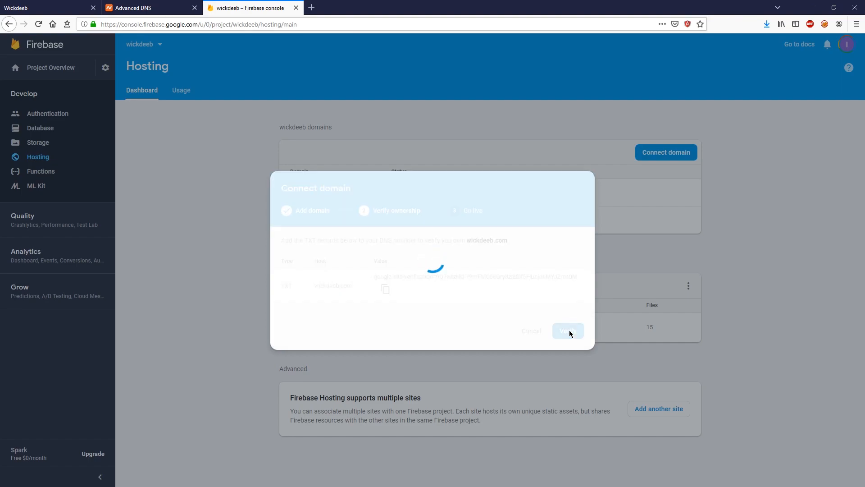
pyautogui.click(568, 331)
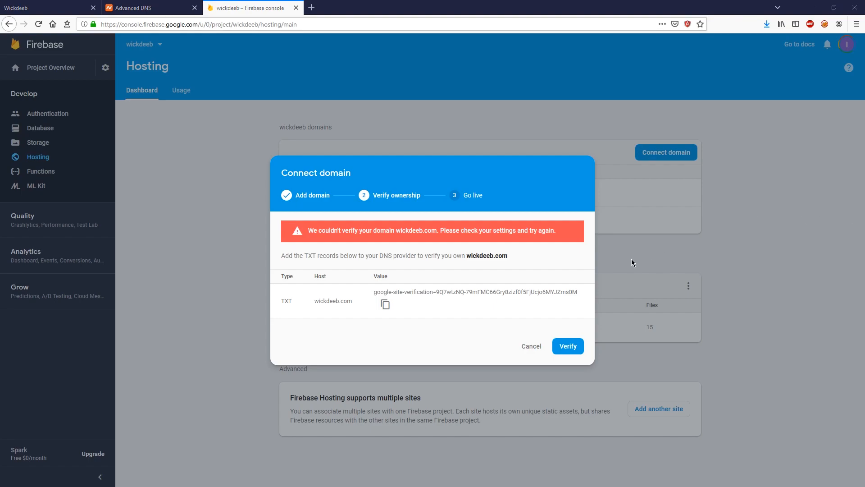
pyautogui.click(567, 346)
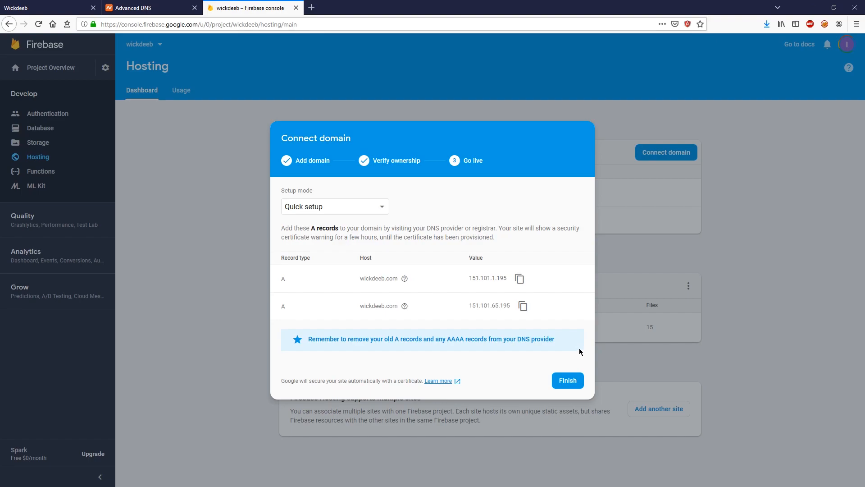
pyautogui.moveTo(331, 228)
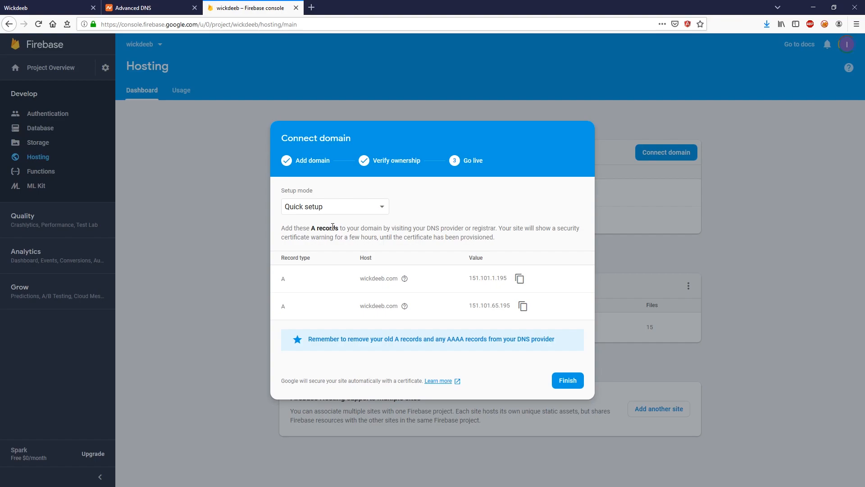
pyautogui.moveTo(304, 227)
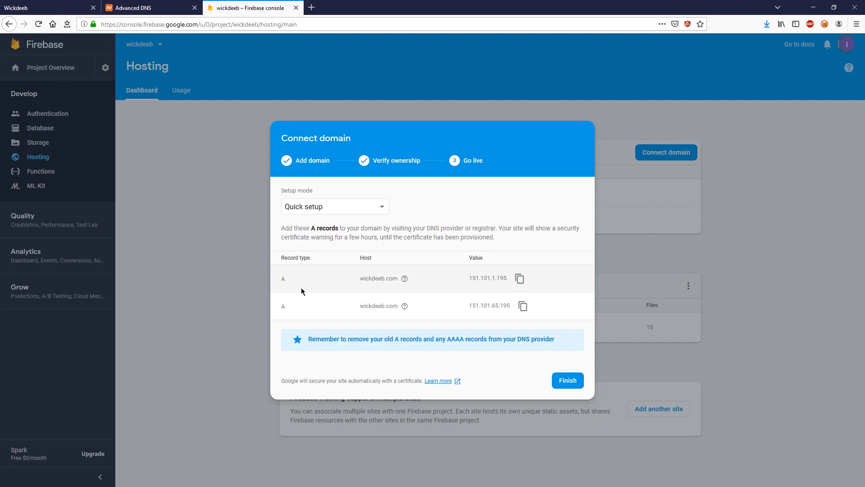
pyautogui.moveTo(351, 293)
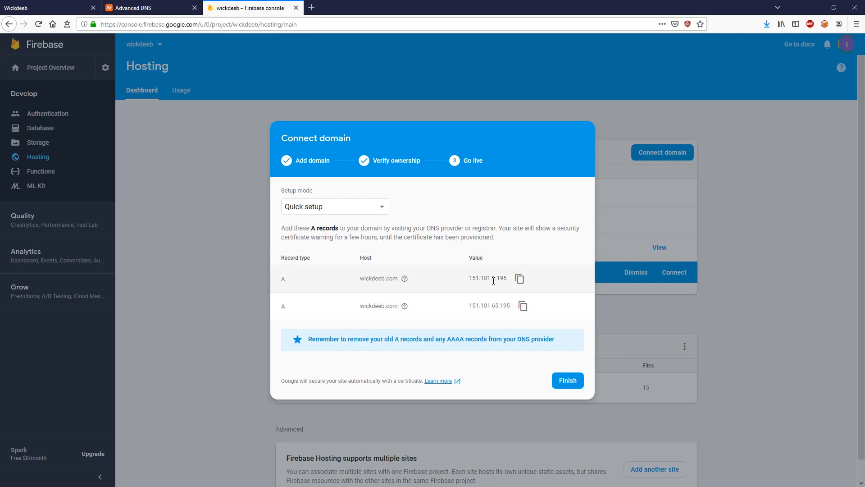
# - Add an @ A record pointing to 151.101.1.195 with a 1 min TTL
pyautogui.click(131, 8)
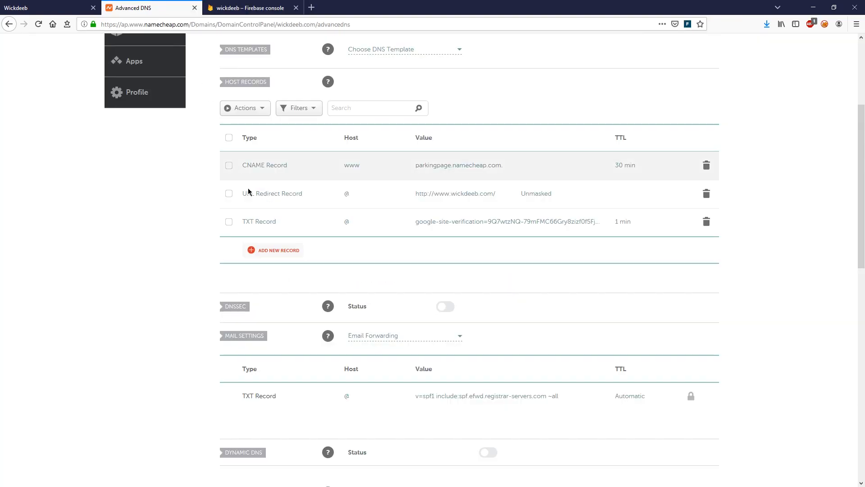
pyautogui.click(273, 250)
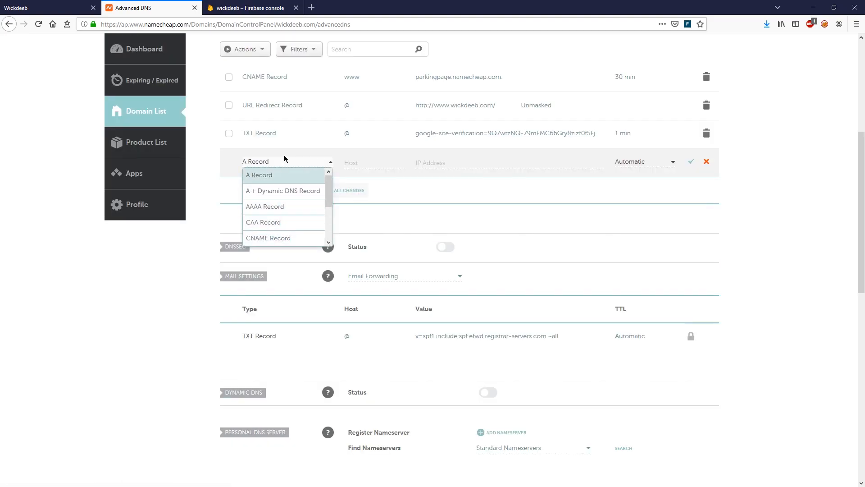
pyautogui.click(258, 175)
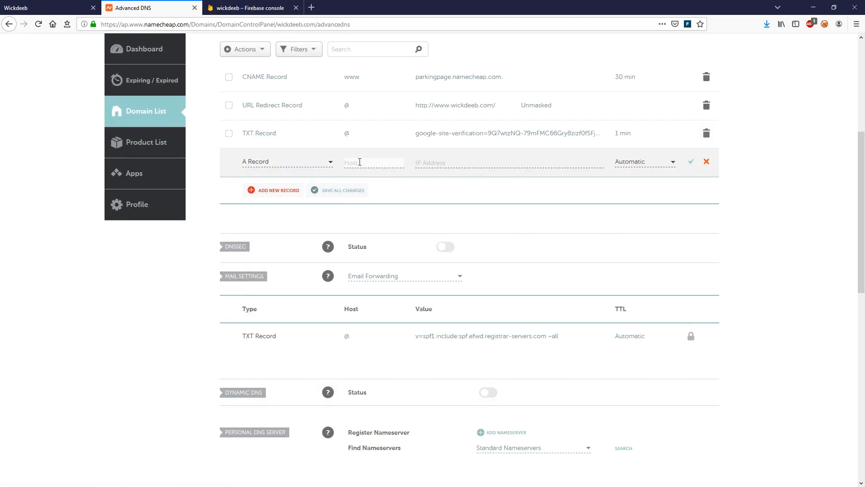
pyautogui.write('151.101.1.195')
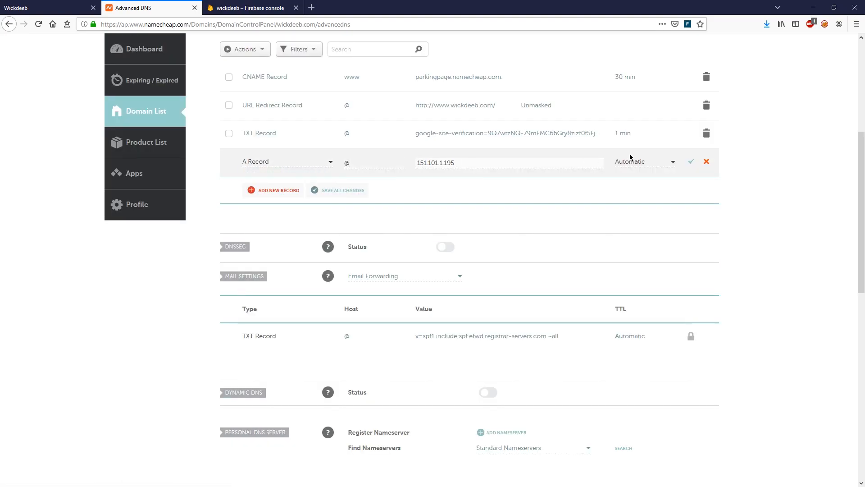
pyautogui.click(645, 161)
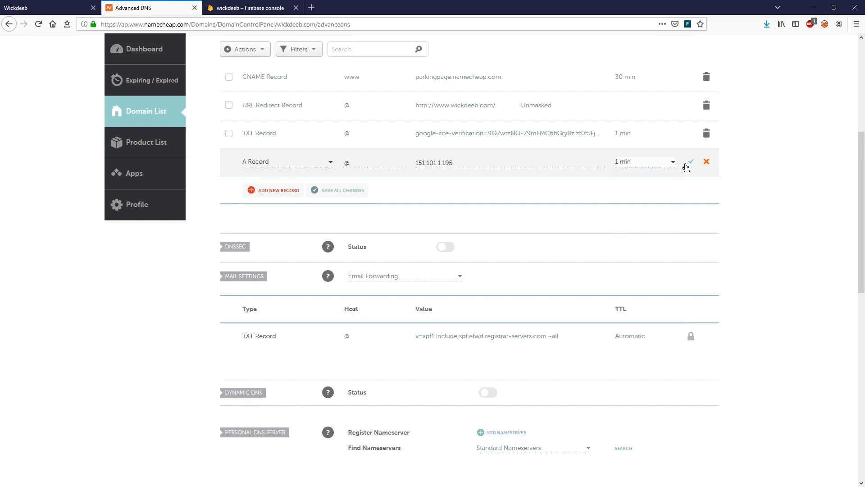
pyautogui.click(250, 8)
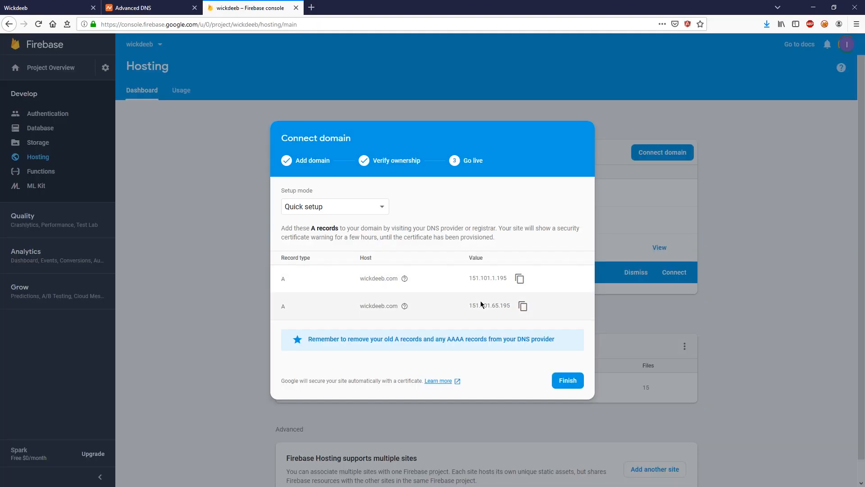
# - Add a second @ A record pointing to 151.101.65.195 with a 1 min TTL
pyautogui.click(135, 8)
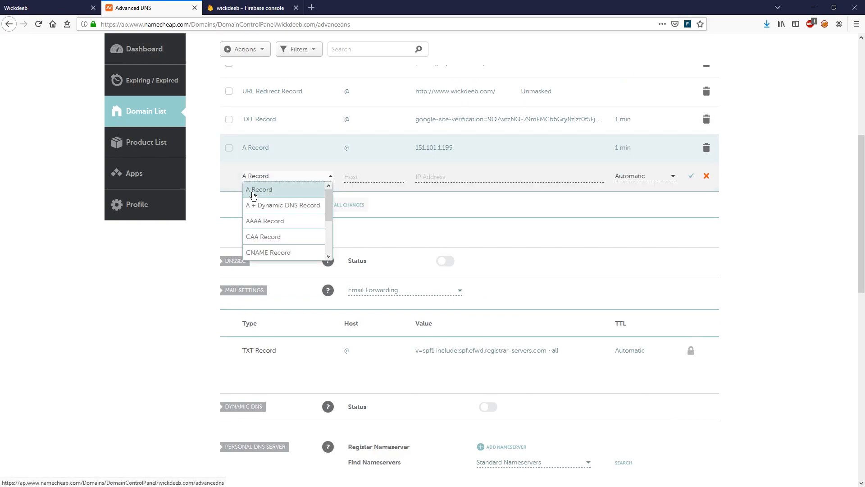
pyautogui.click(259, 190)
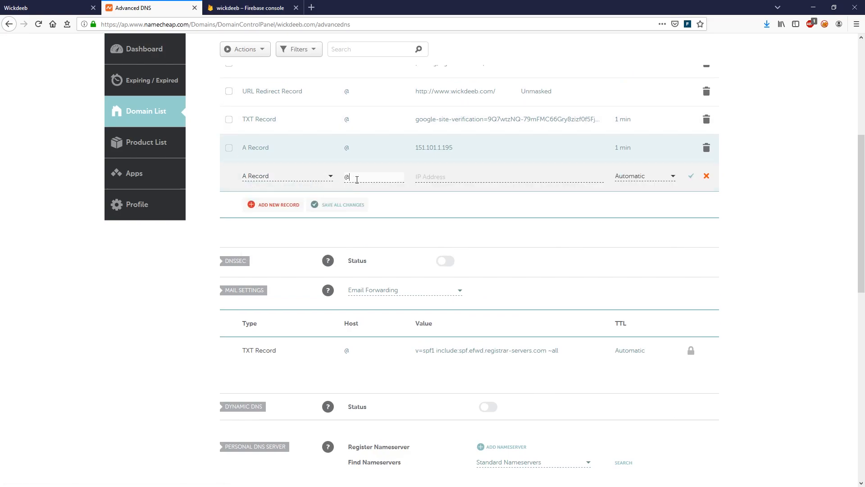
pyautogui.click(645, 176)
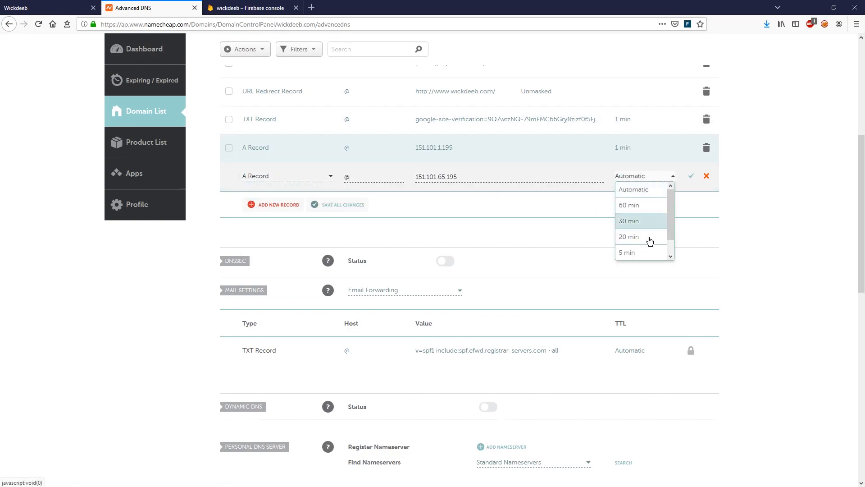
pyautogui.scroll(-3)
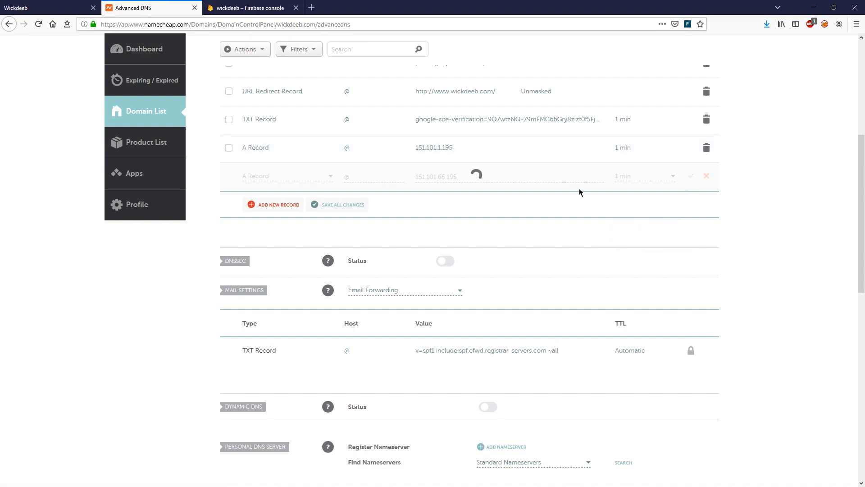
pyautogui.click(342, 205)
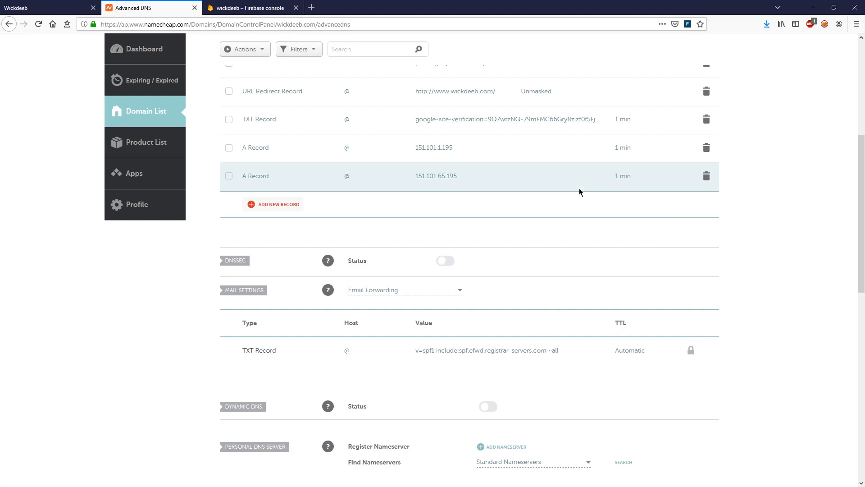
pyautogui.click(258, 7)
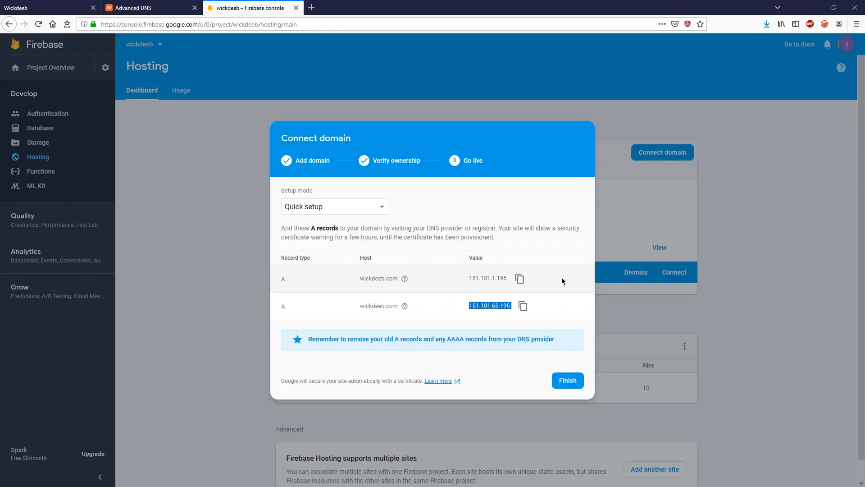
pyautogui.click(567, 380)
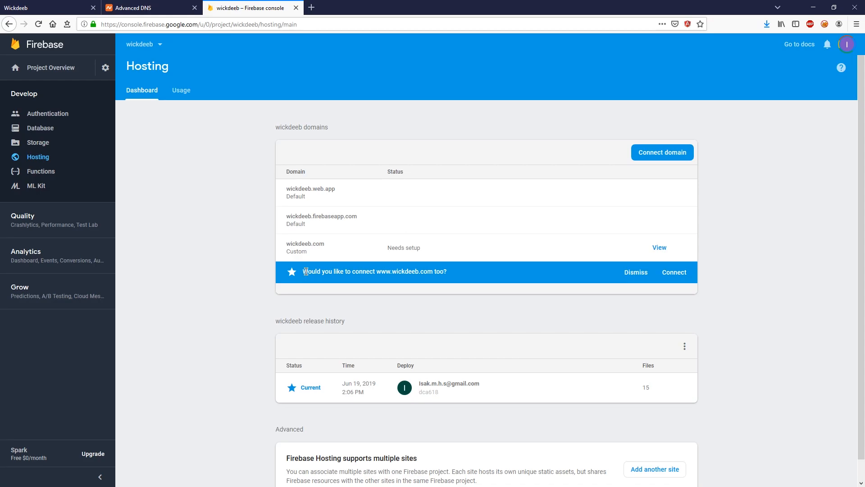
pyautogui.click(674, 272)
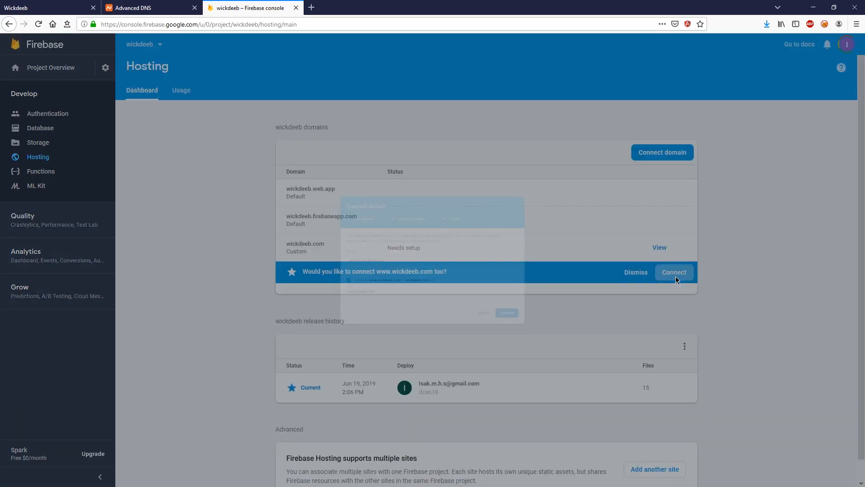
pyautogui.click(674, 272)
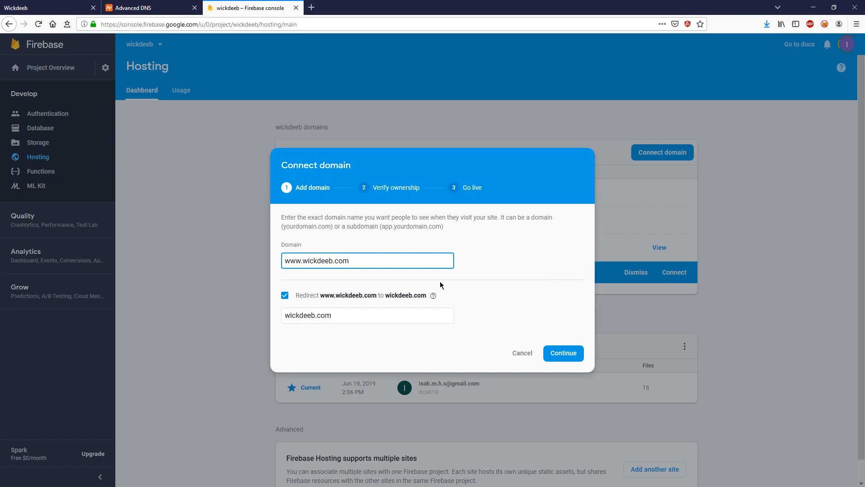
pyautogui.click(353, 260)
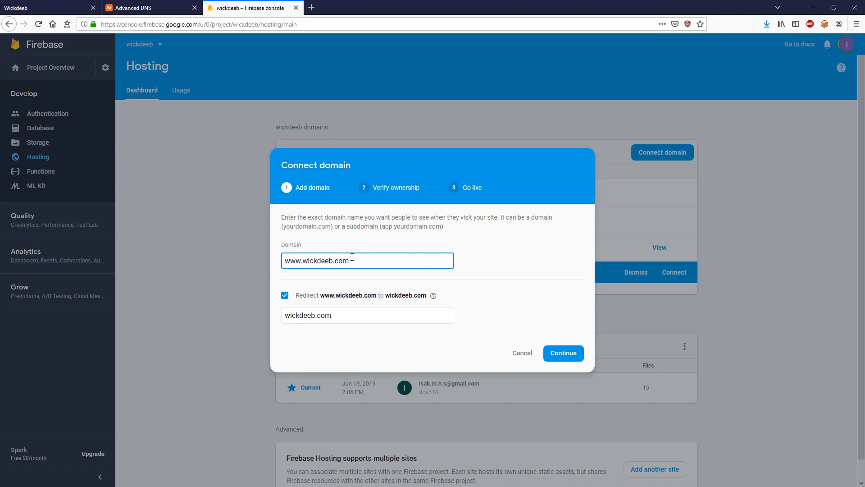
pyautogui.click(563, 353)
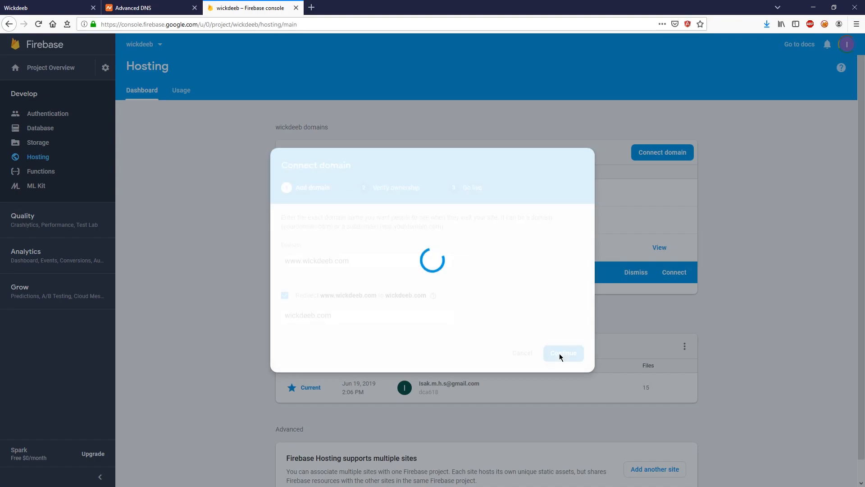
pyautogui.click(563, 353)
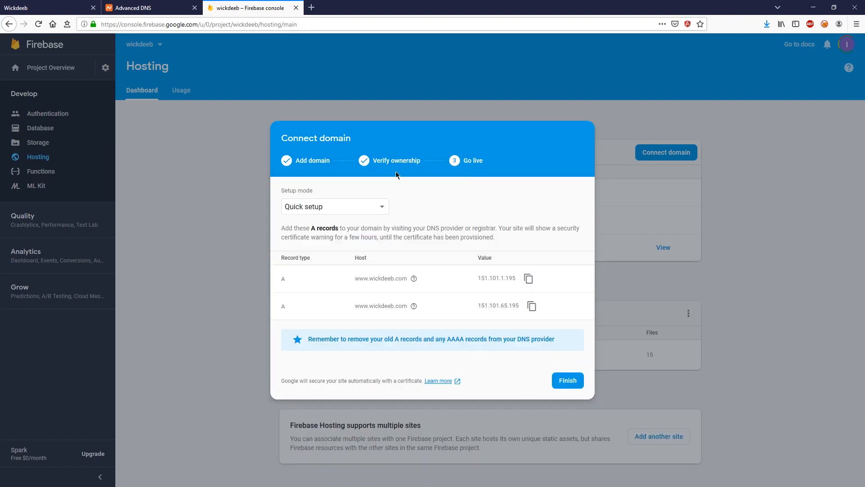
pyautogui.moveTo(276, 75)
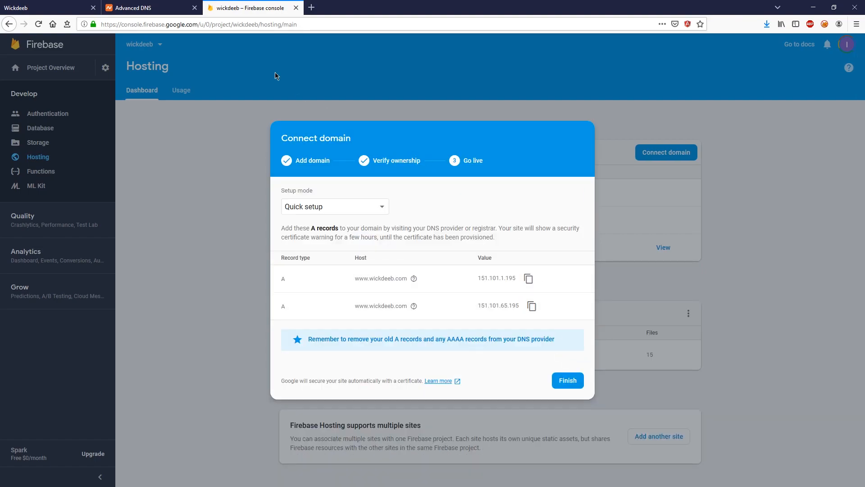
pyautogui.moveTo(494, 281)
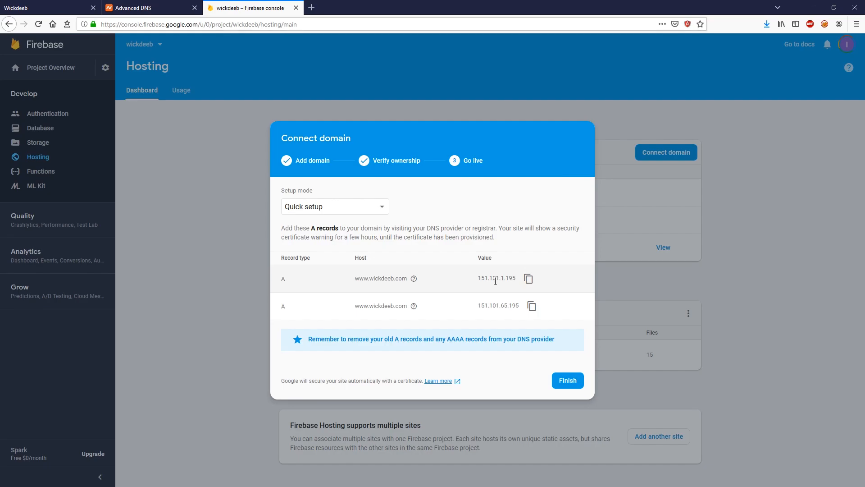
pyautogui.click(135, 8)
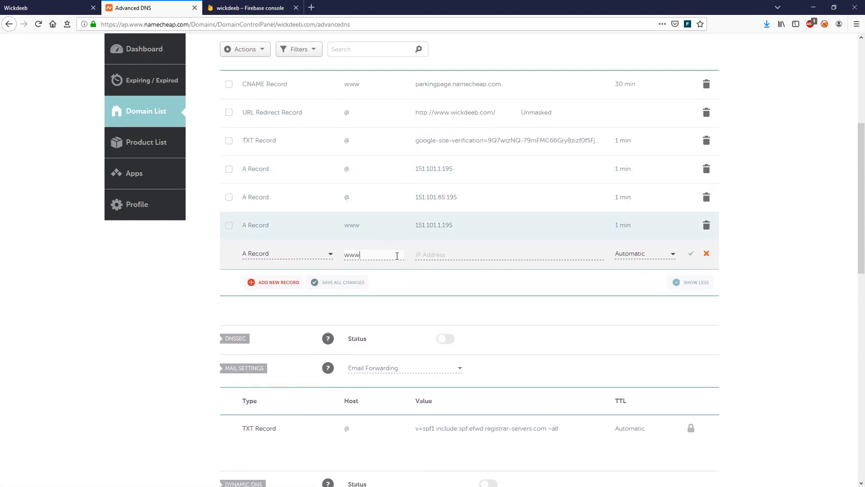
# - Save the second www A record pointing to 151.101.65.195, then return to Firebase
pyautogui.scroll(-3)
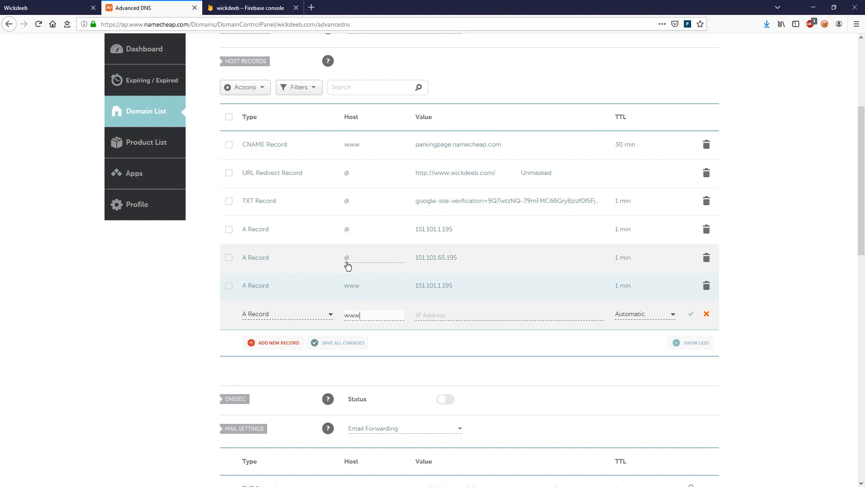
pyautogui.write('151.101.65.195')
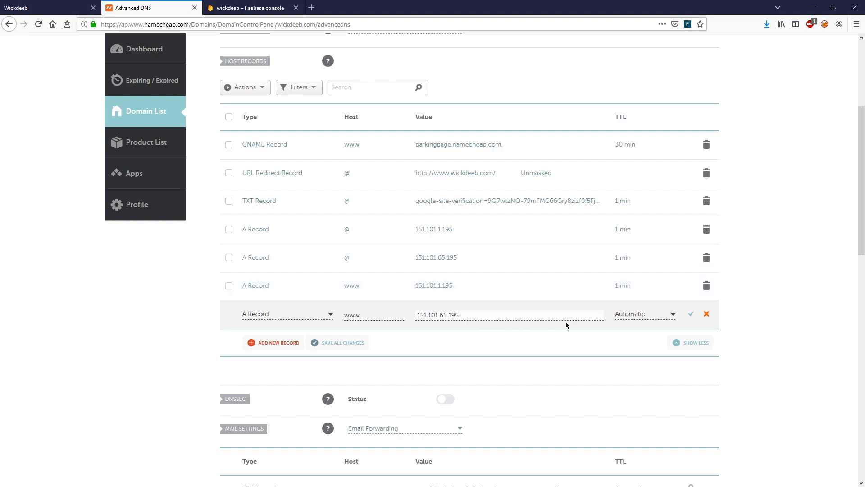
pyautogui.click(691, 313)
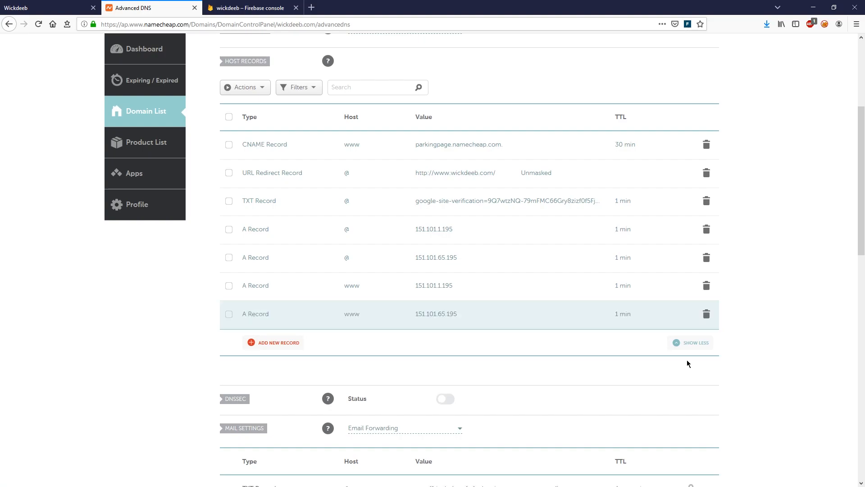
pyautogui.click(254, 7)
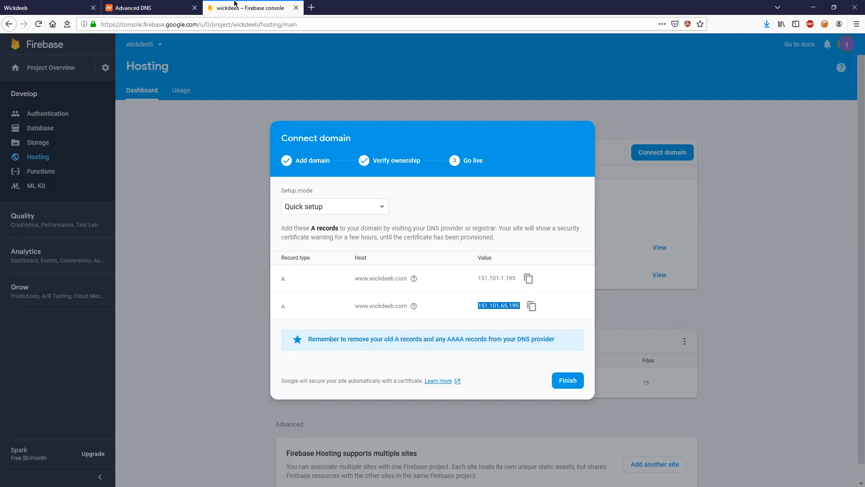
pyautogui.click(568, 380)
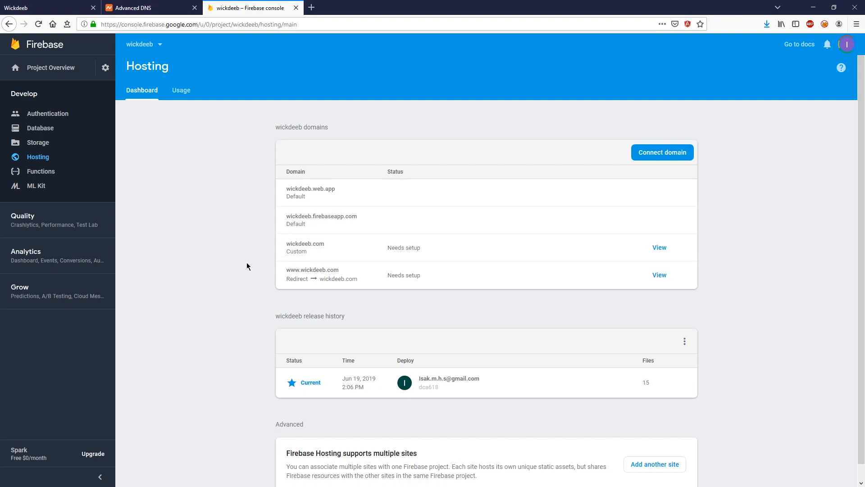
pyautogui.moveTo(237, 154)
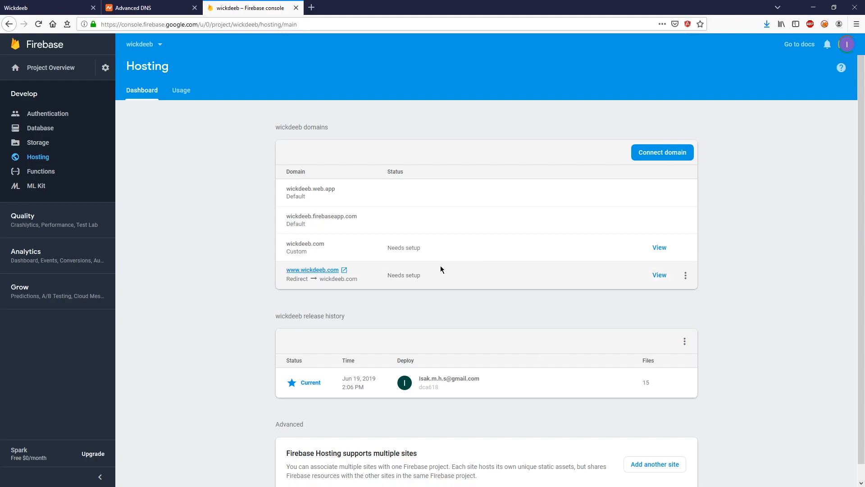
pyautogui.click(659, 247)
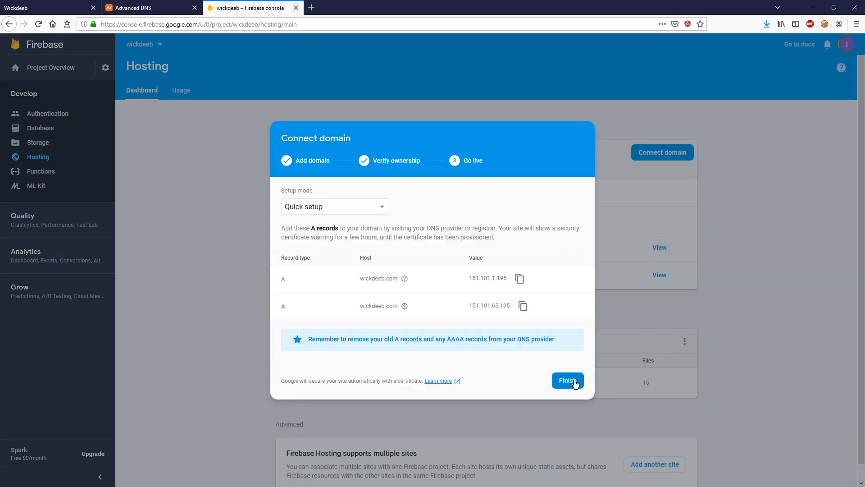
pyautogui.click(567, 379)
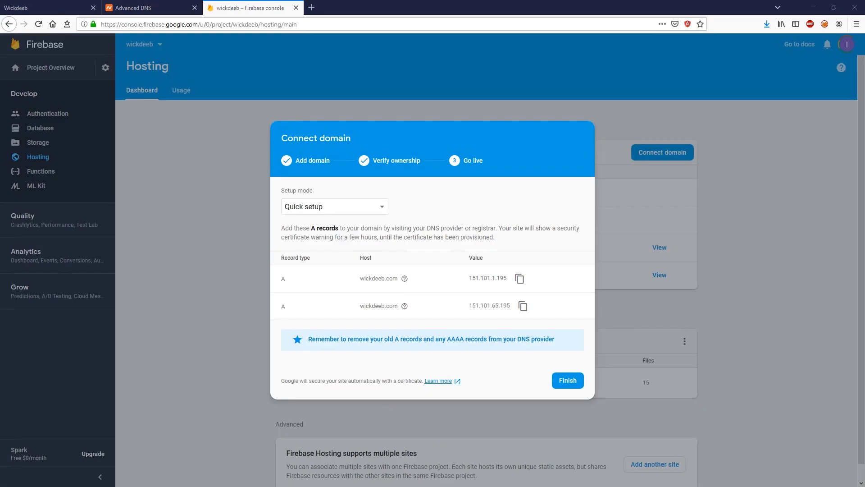
pyautogui.click(136, 8)
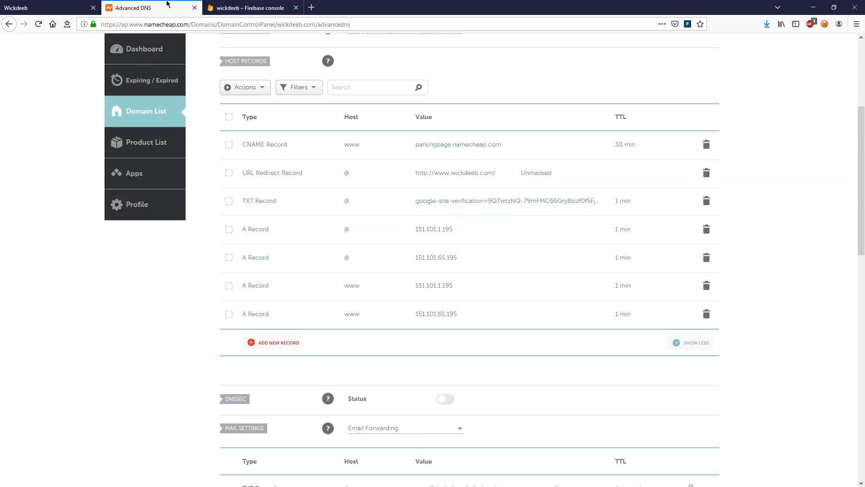
pyautogui.moveTo(712, 149)
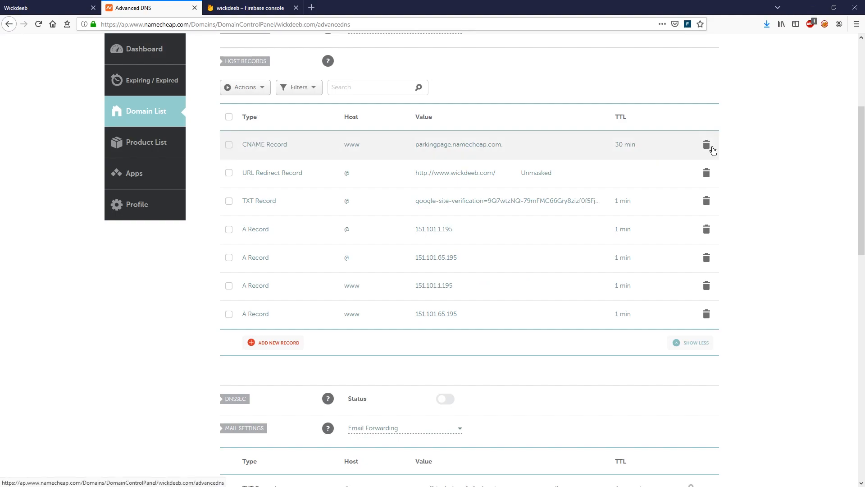
# - Delete the www CNAME parking record and the URL redirect record from Namecheap
pyautogui.click(707, 144)
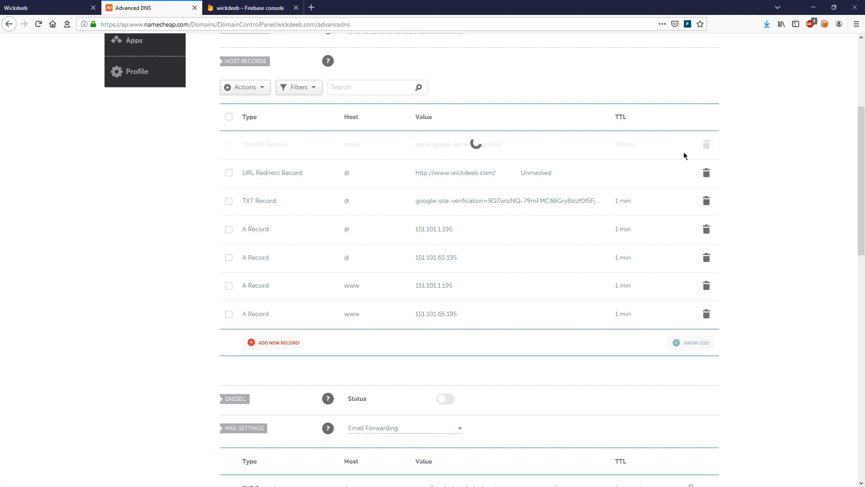
pyautogui.click(707, 145)
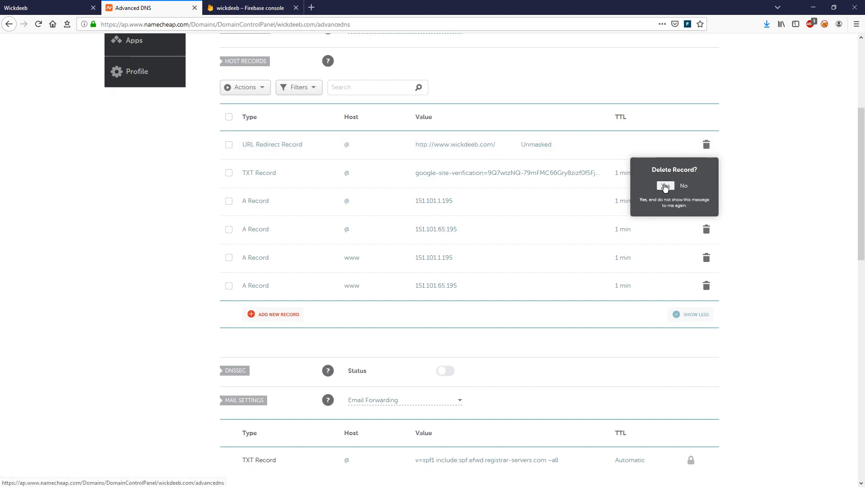
pyautogui.click(664, 186)
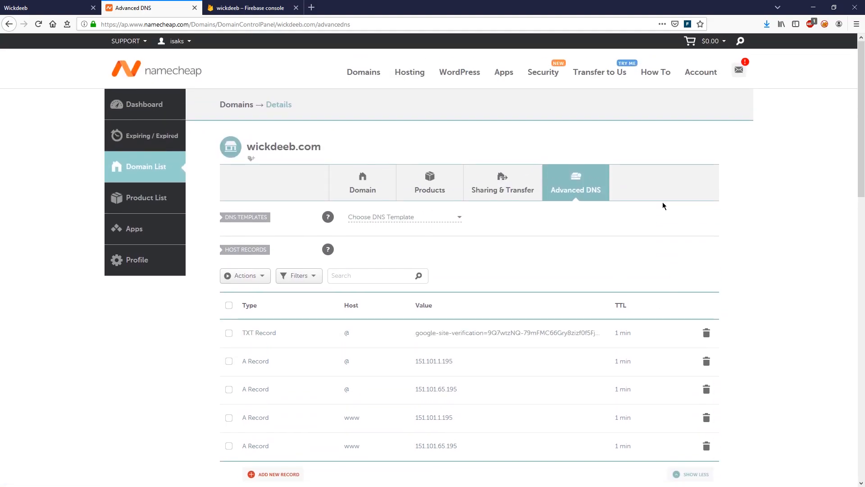
pyautogui.click(251, 8)
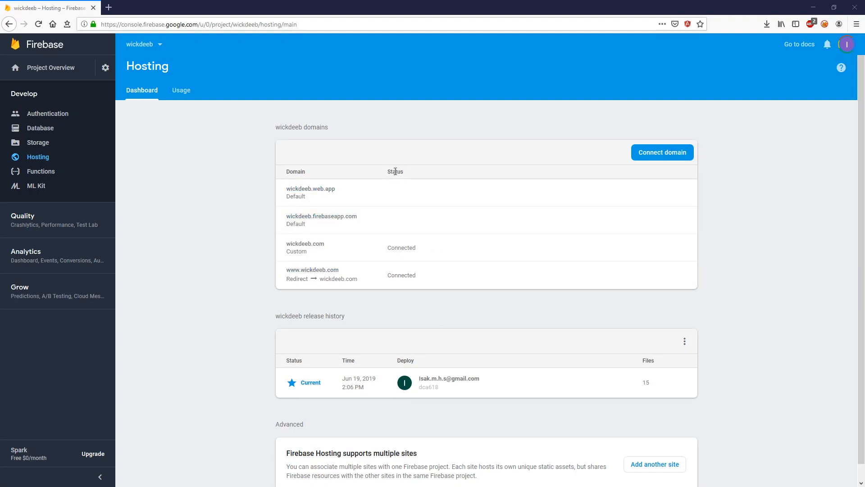
pyautogui.moveTo(315, 244)
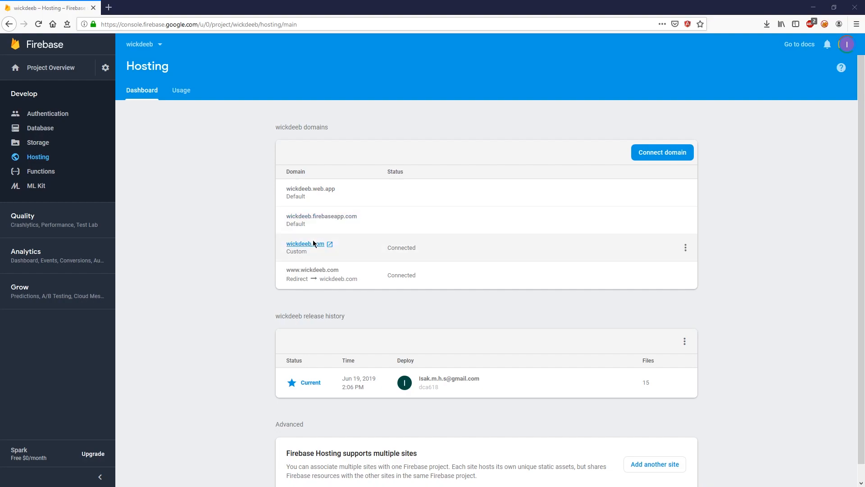
# - Open the live wickdeeb.com site from Hosting and scroll through its articles
pyautogui.click(303, 244)
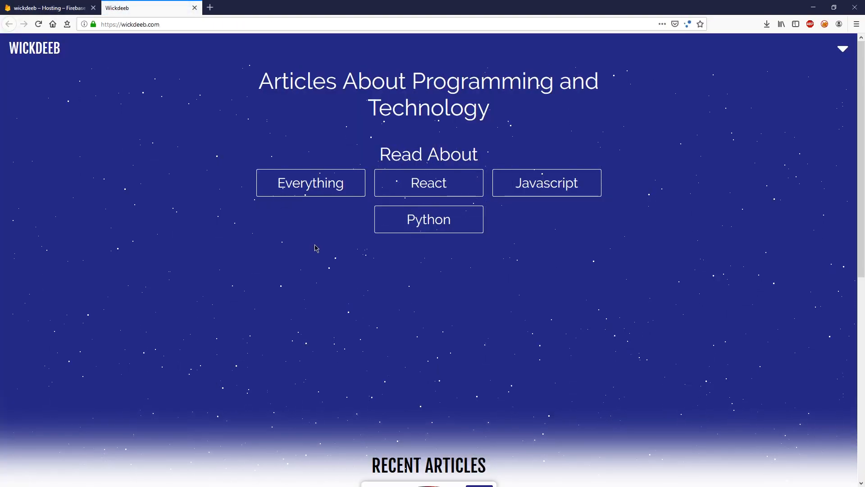
pyautogui.scroll(-3)
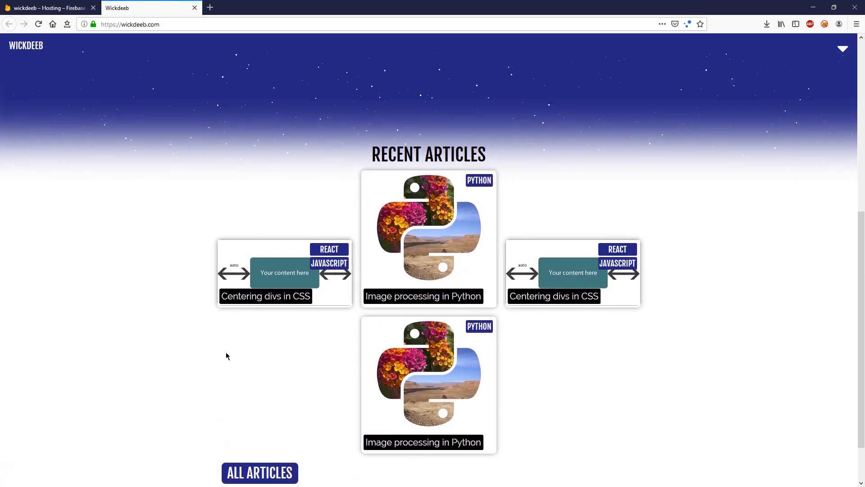